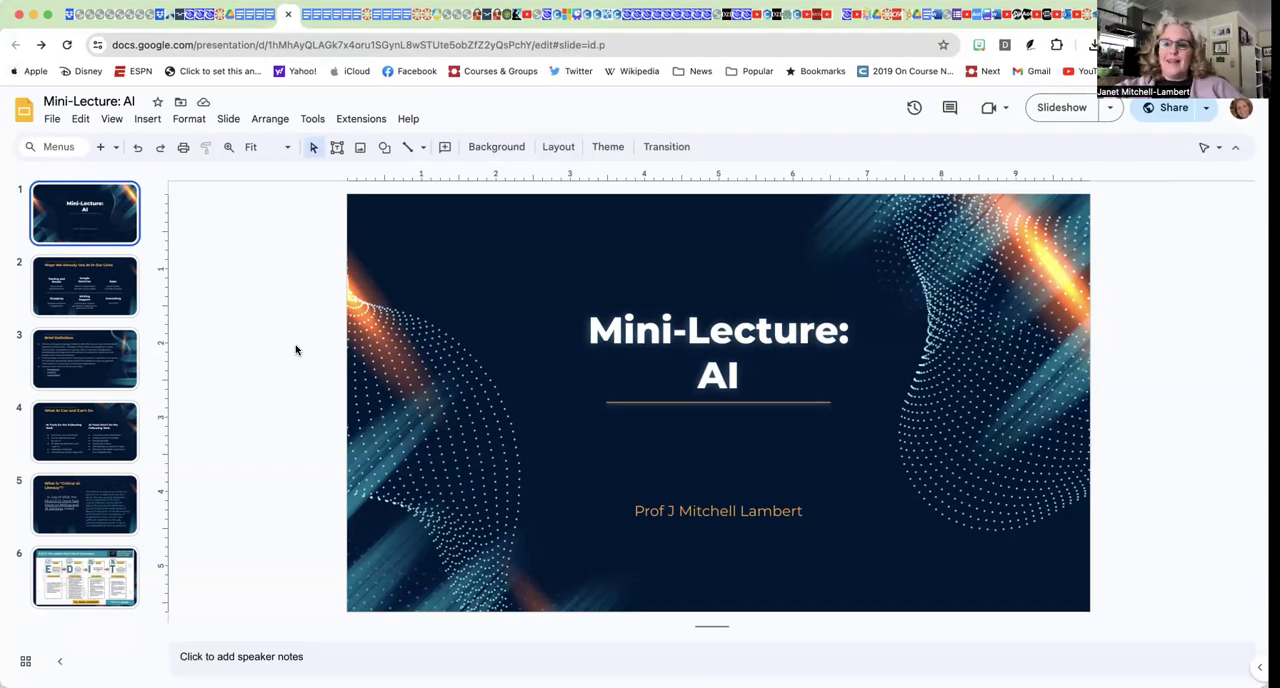
- Display slide 2, "Ways We Already Use AI in Our Lives," for the narrated discussion
left_click(85, 286)
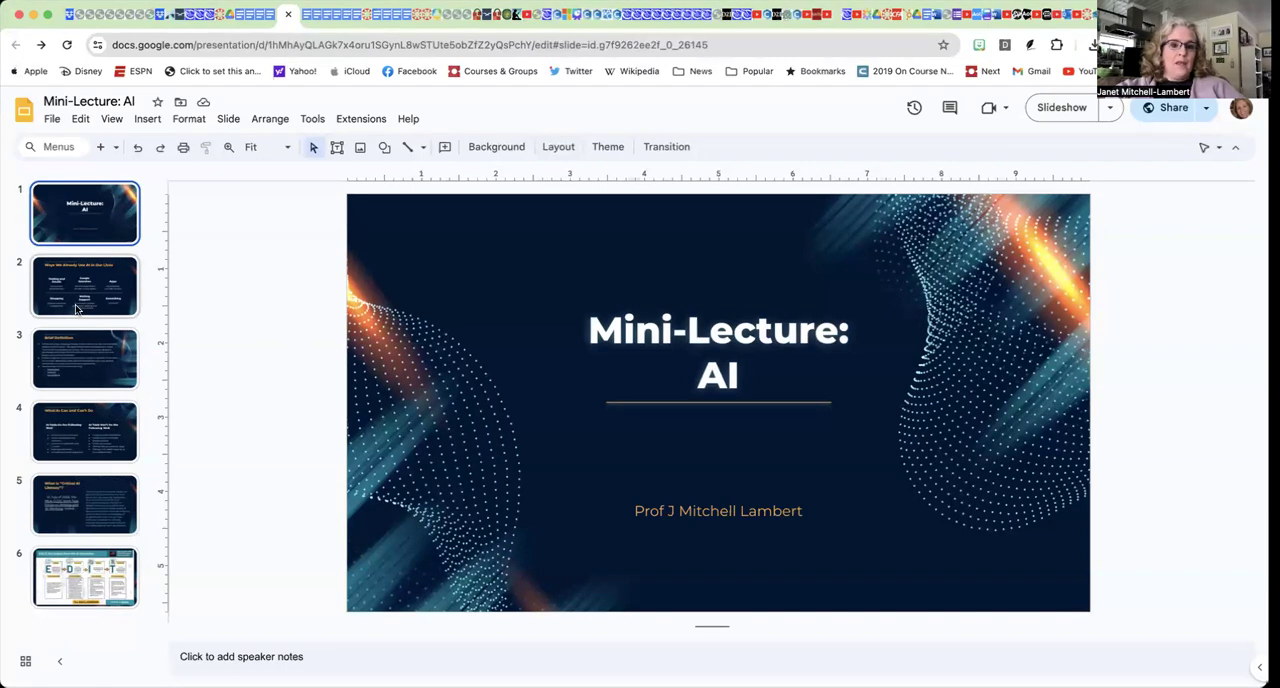
left_click(85, 286)
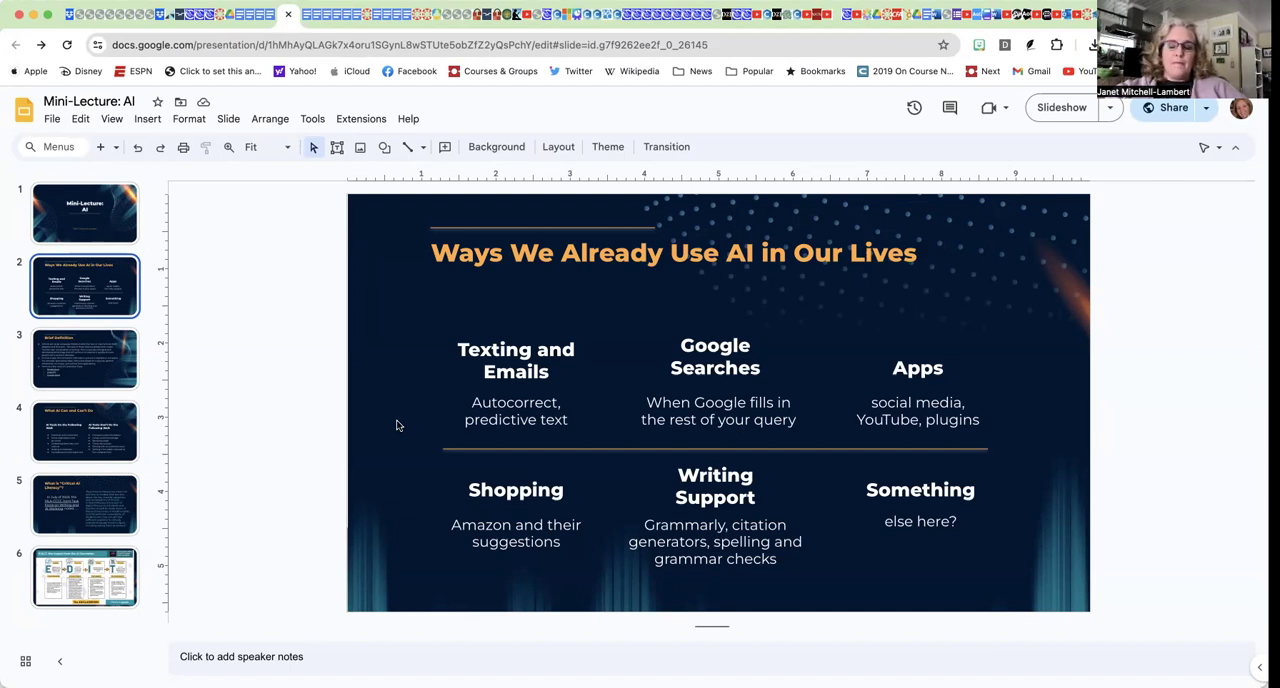
mouse_move(613, 348)
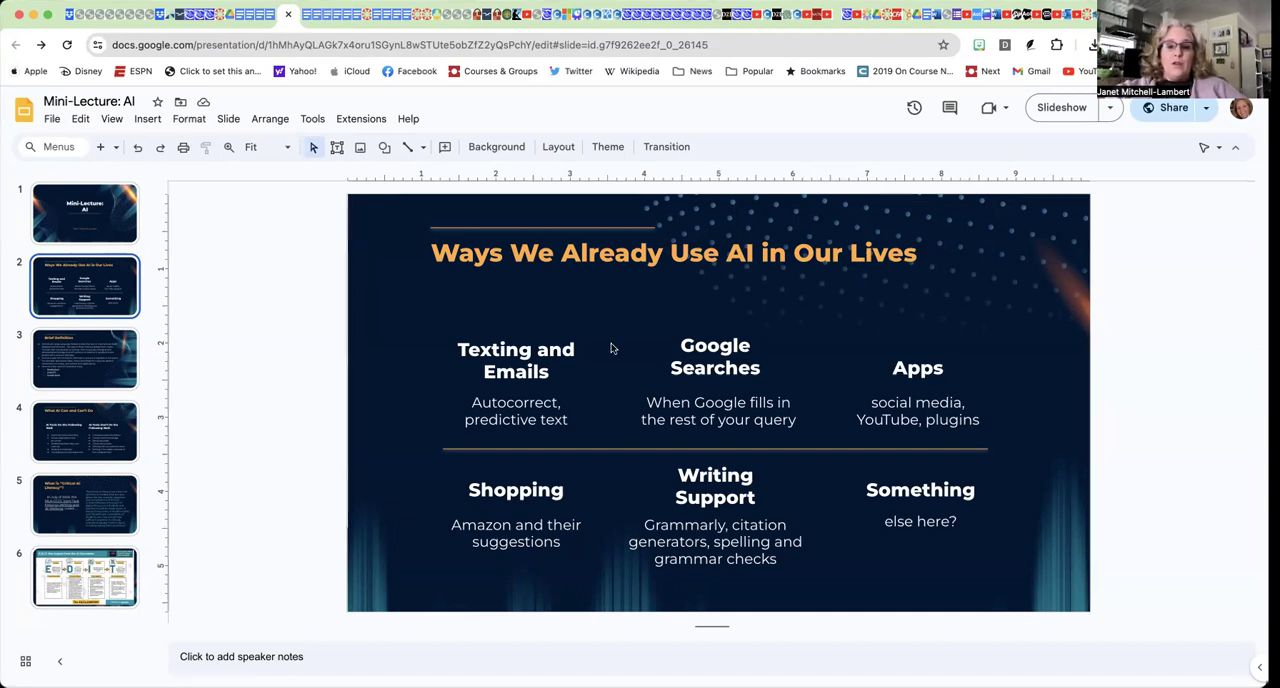
mouse_move(629, 365)
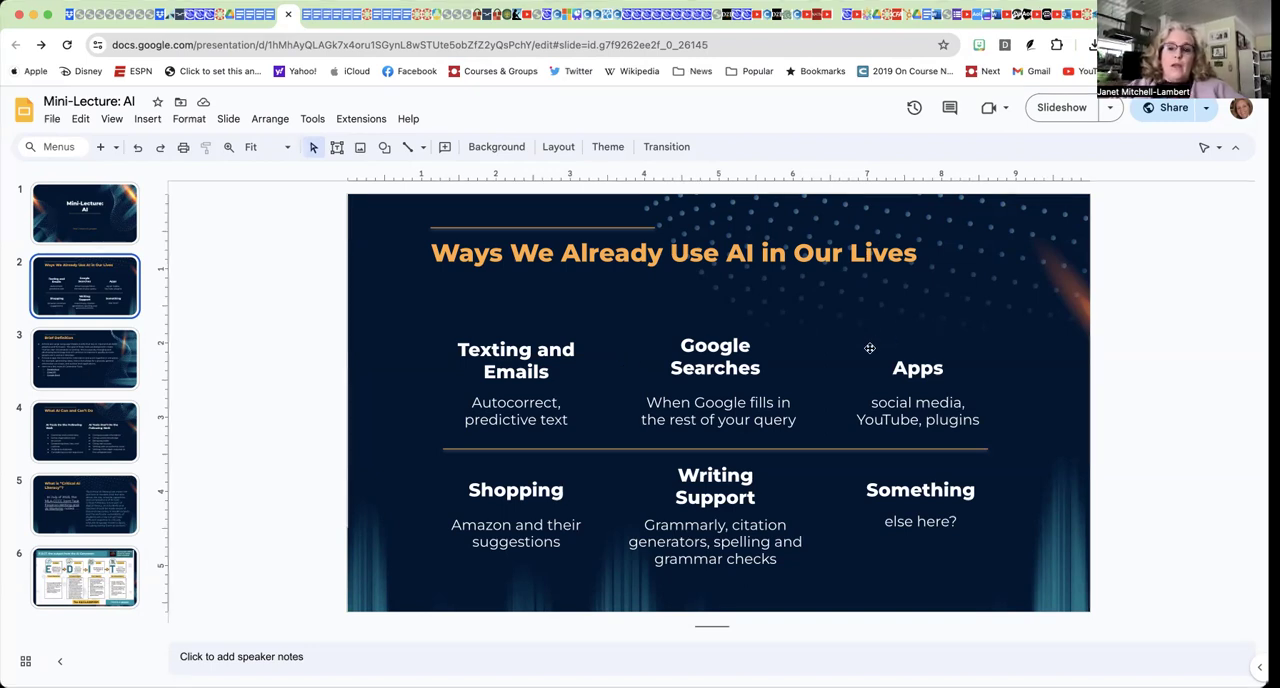
mouse_move(867, 368)
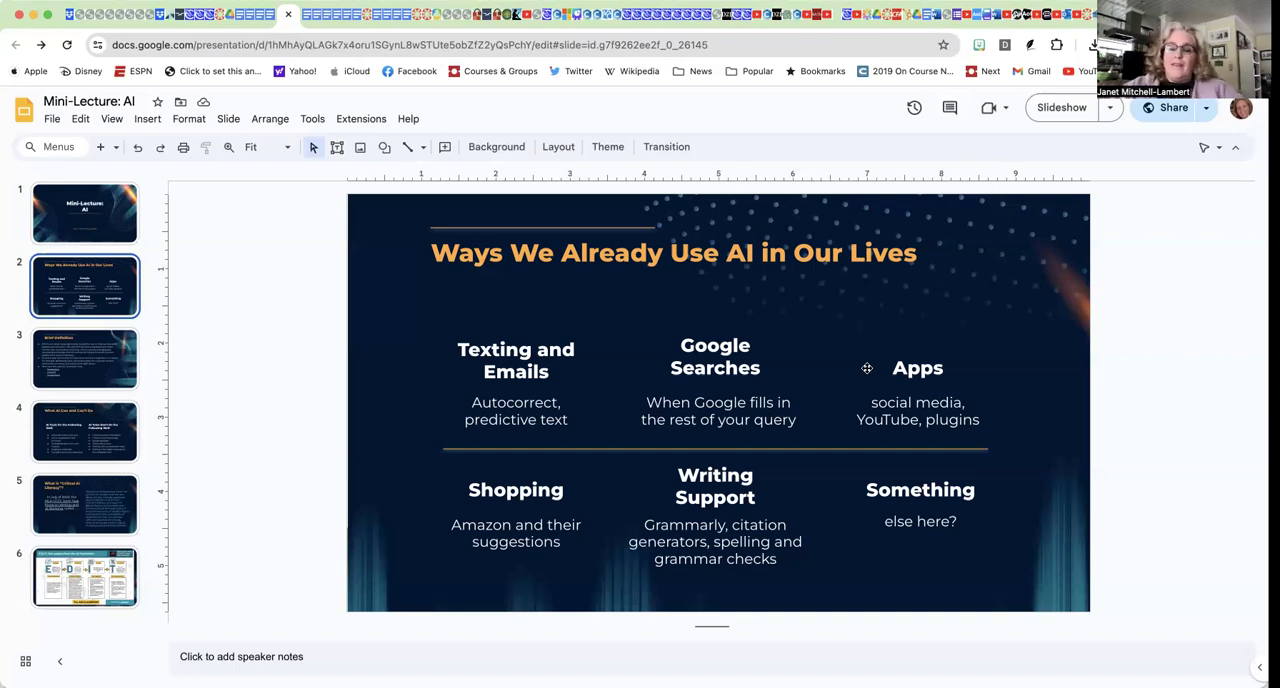
mouse_move(463, 490)
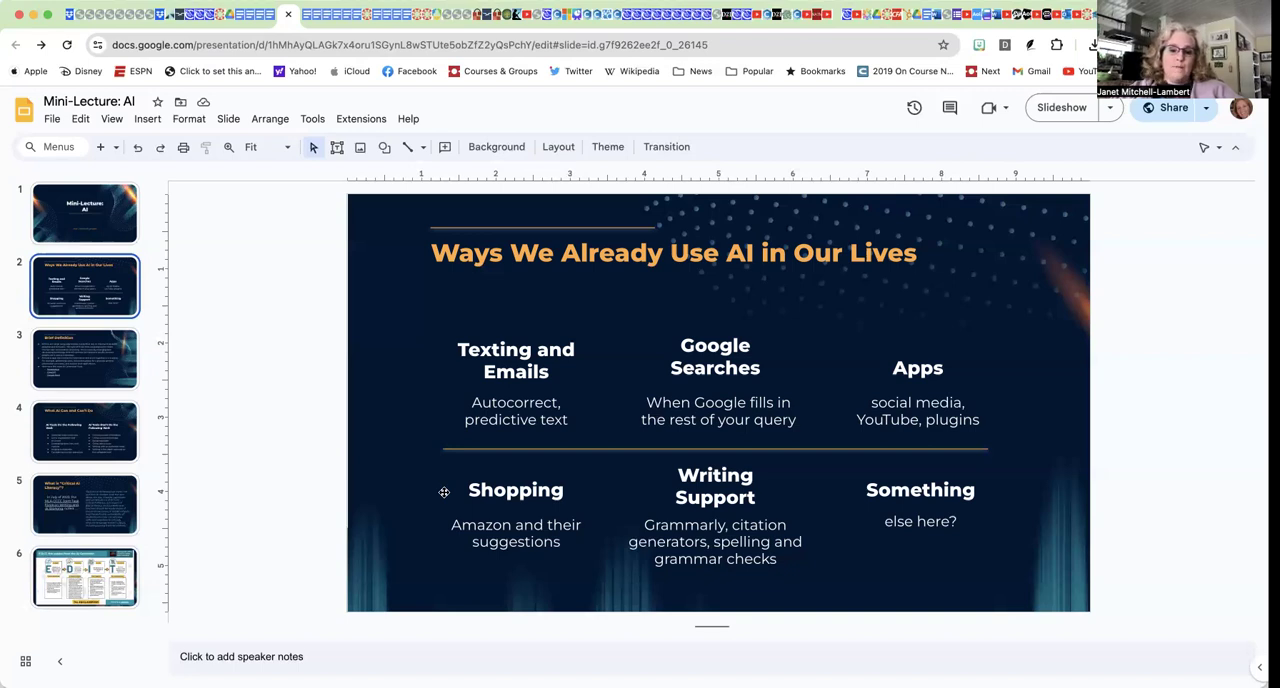
mouse_move(650, 484)
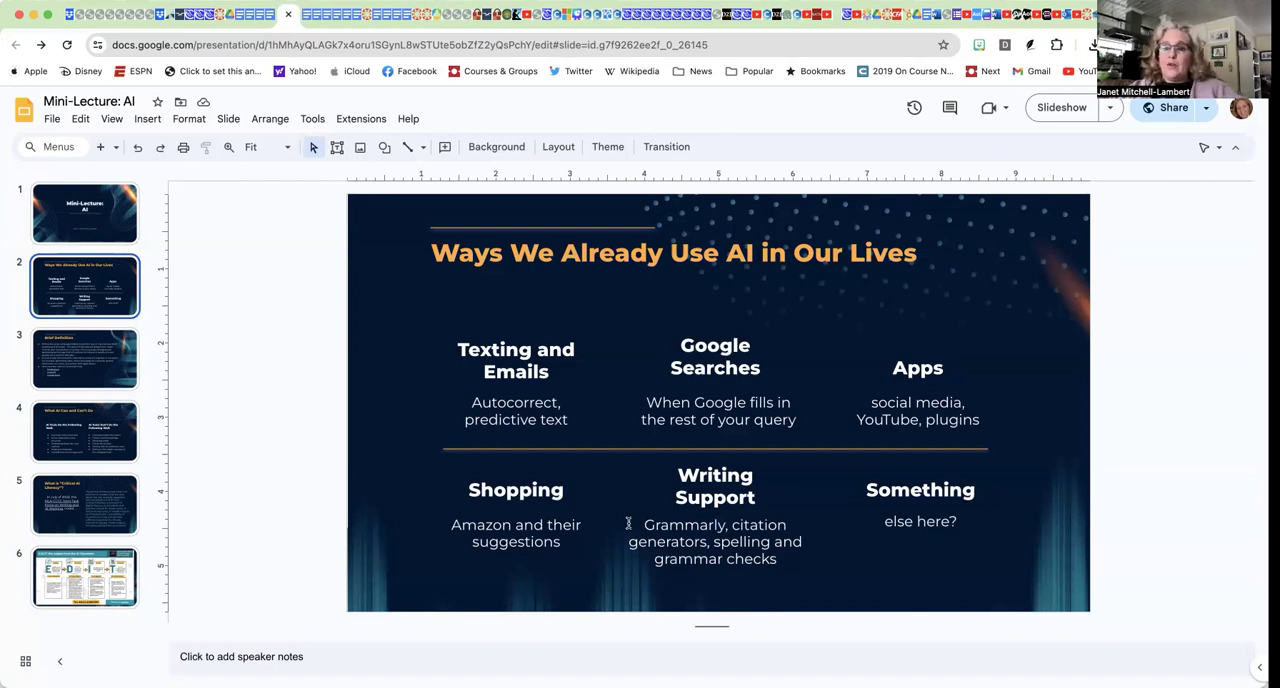
mouse_move(840, 503)
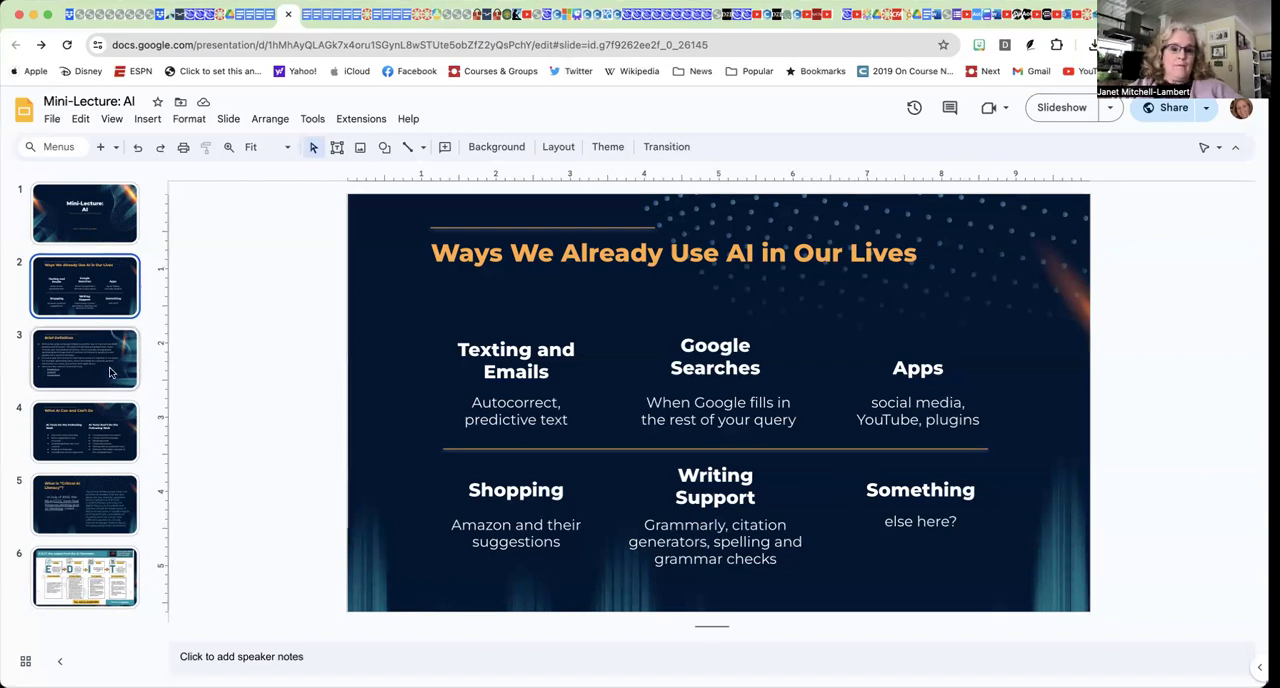
- Display slide 3, "Brief Definition," describing AI tools as LLMs like ChatGPT and Bard
left_click(85, 358)
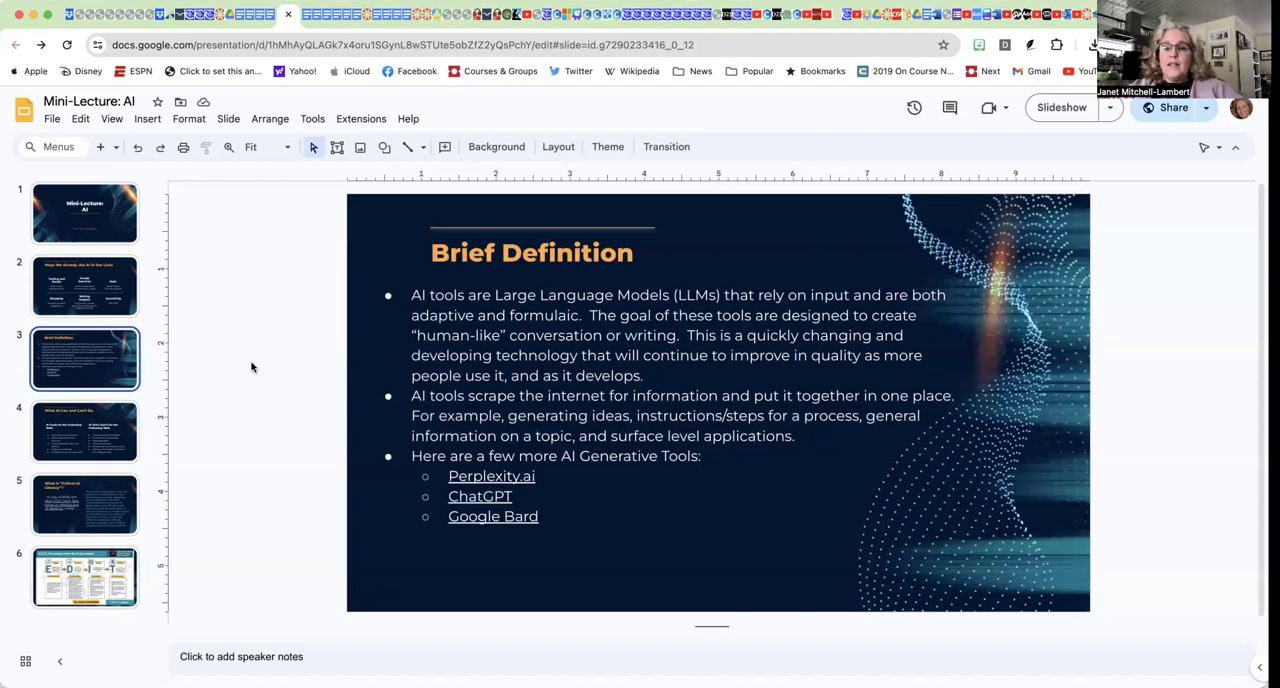
mouse_move(350, 288)
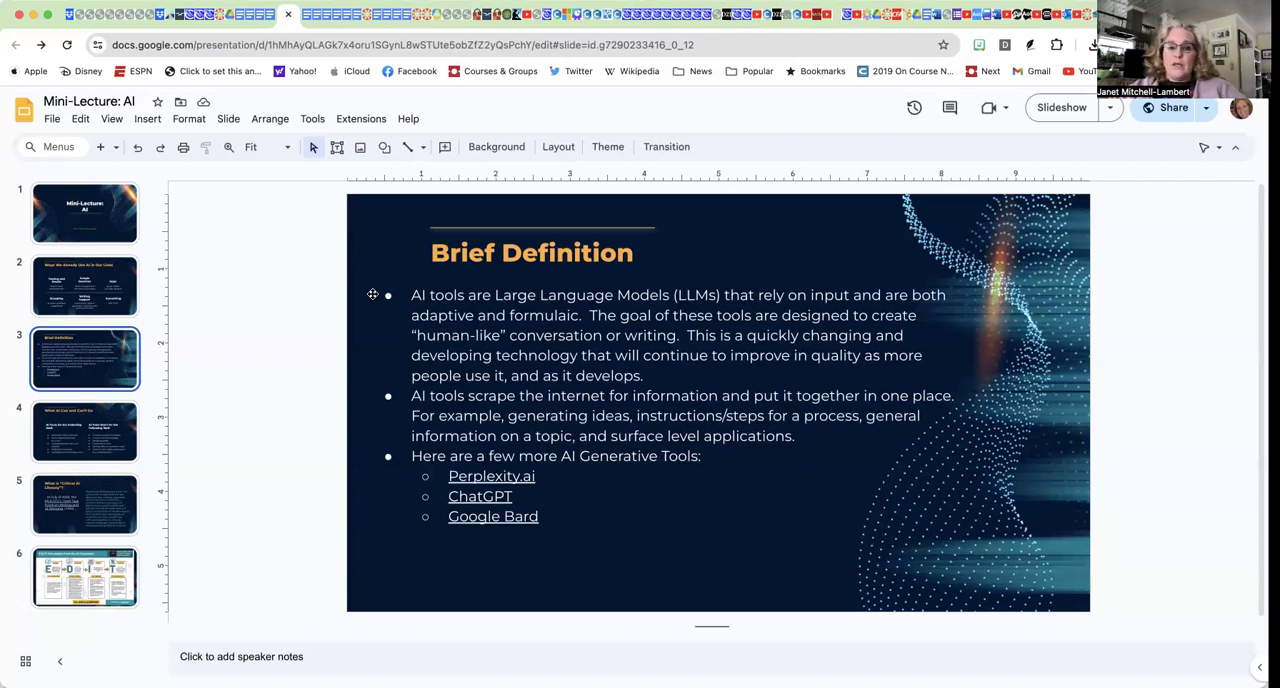
mouse_move(371, 398)
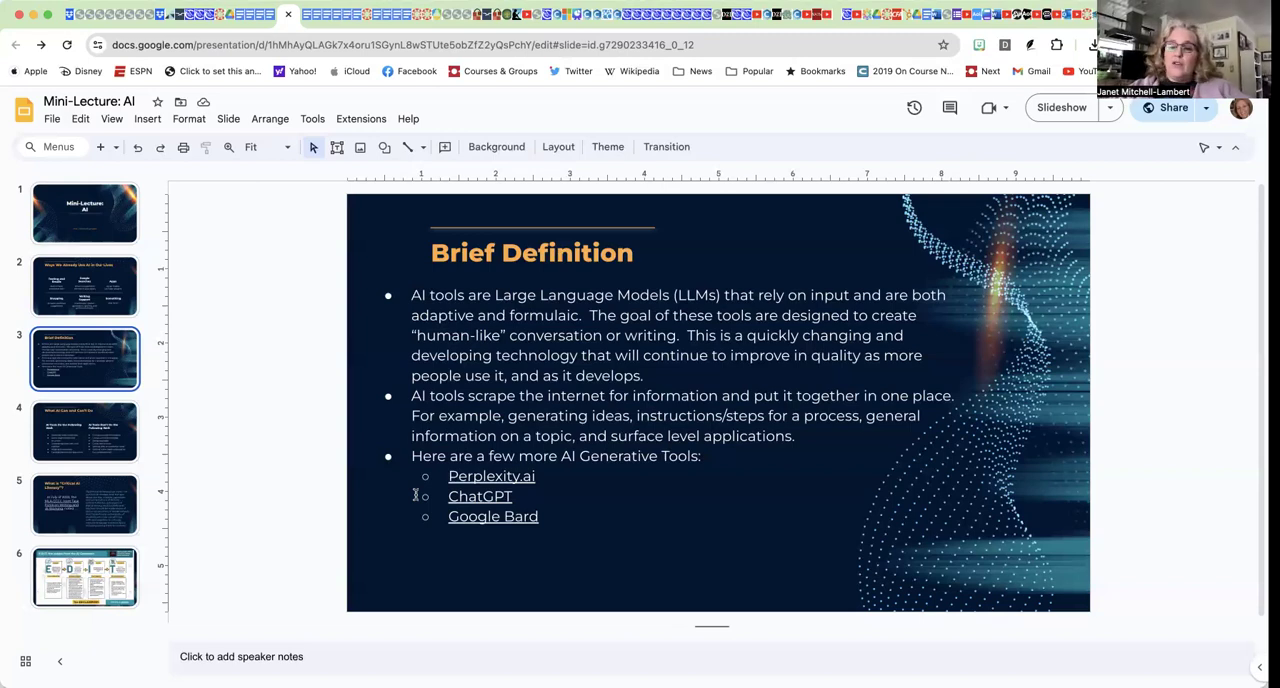
- Show slide 4, "What AI Can and Can't Do," then slide 5 on Critical AI Literacy
left_click(85, 431)
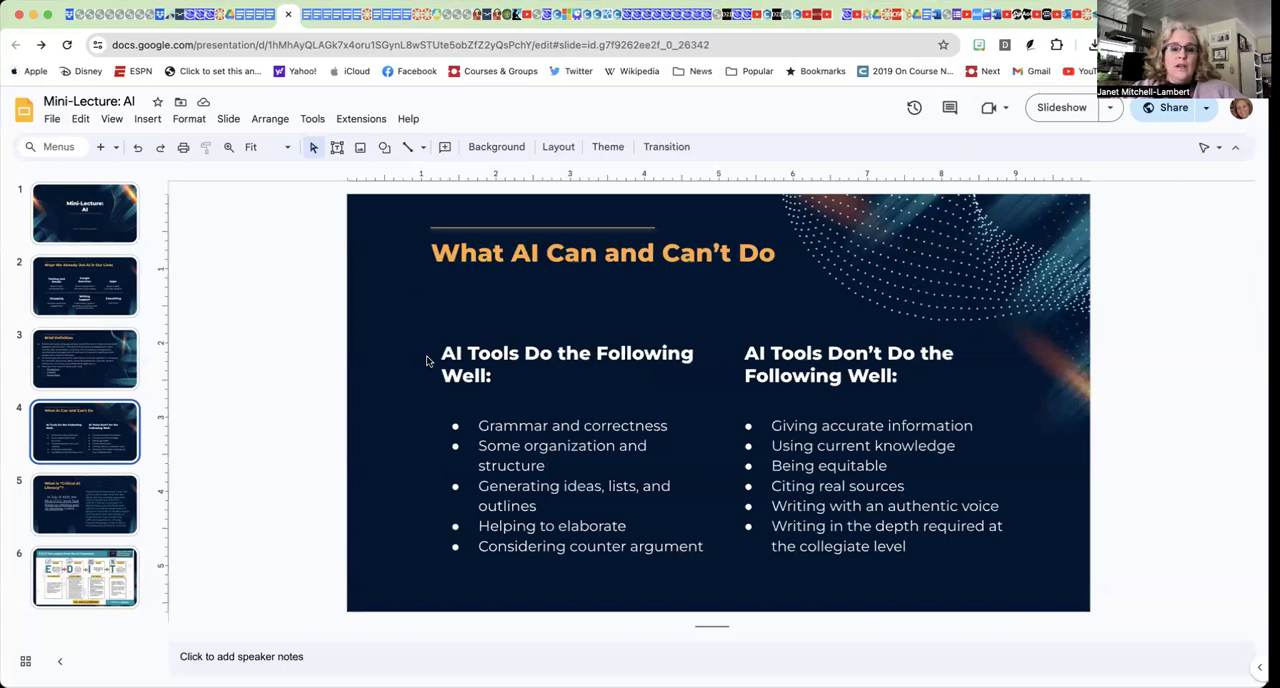
mouse_move(432, 352)
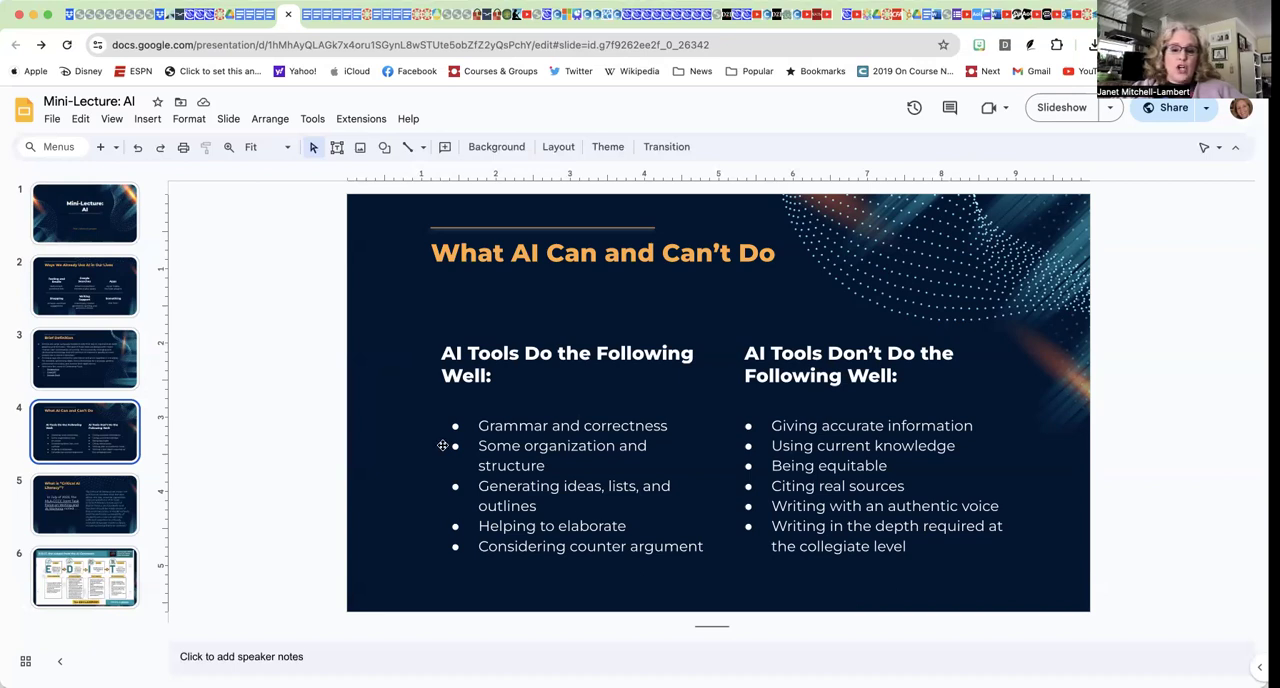
mouse_move(443, 487)
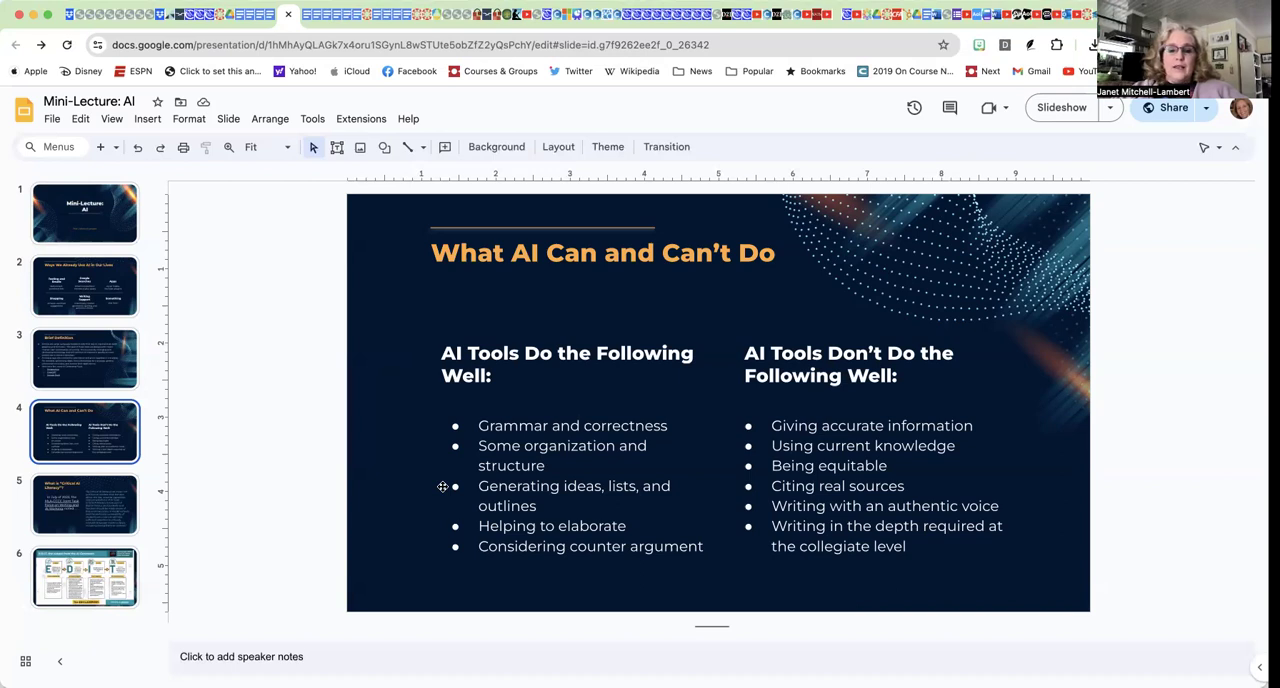
mouse_move(440, 527)
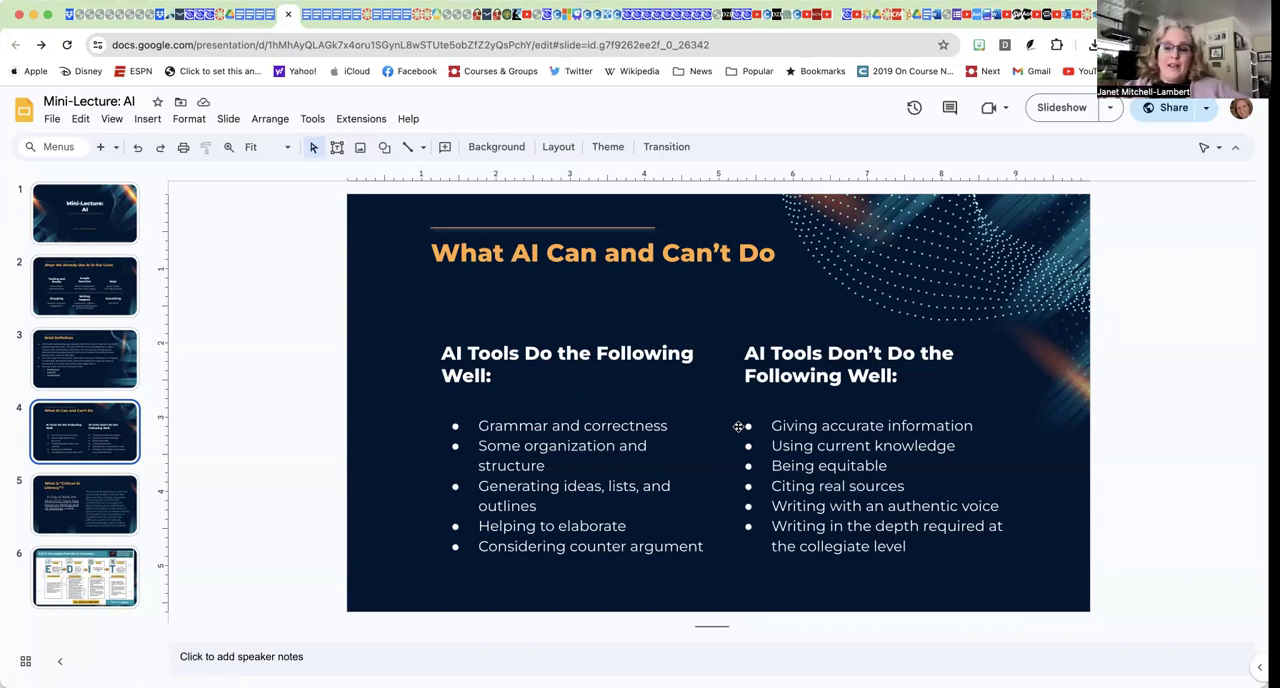
mouse_move(735, 446)
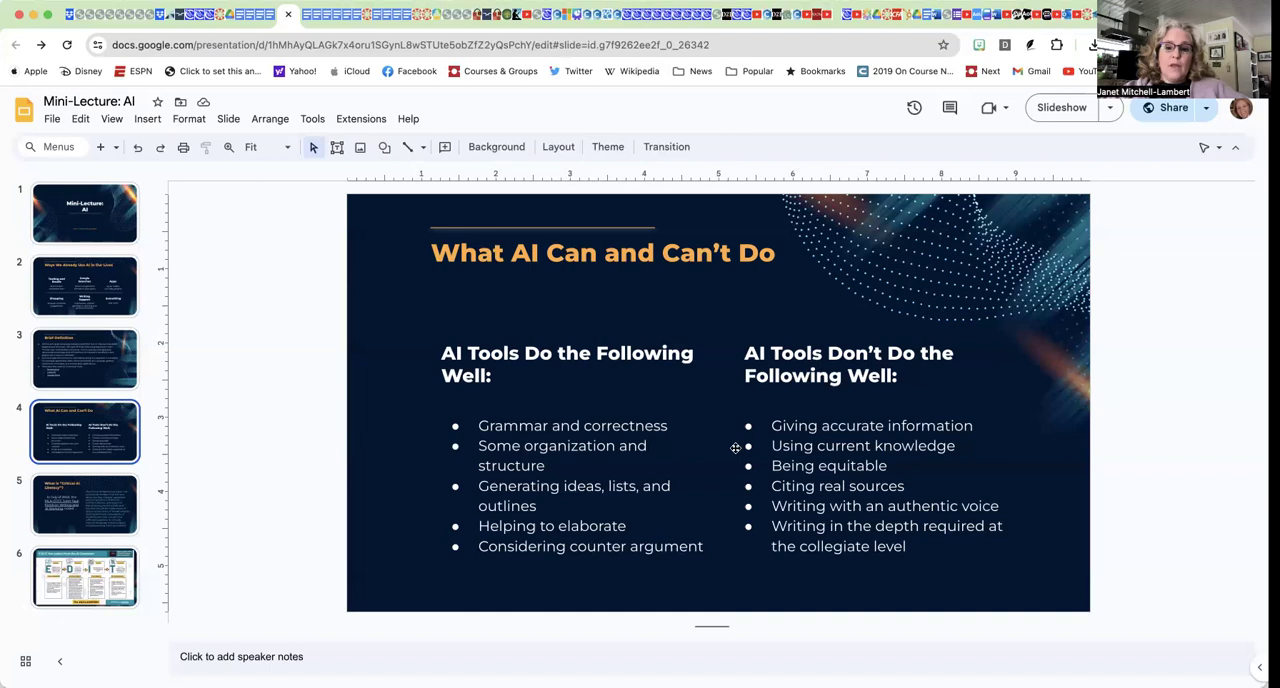
mouse_move(736, 446)
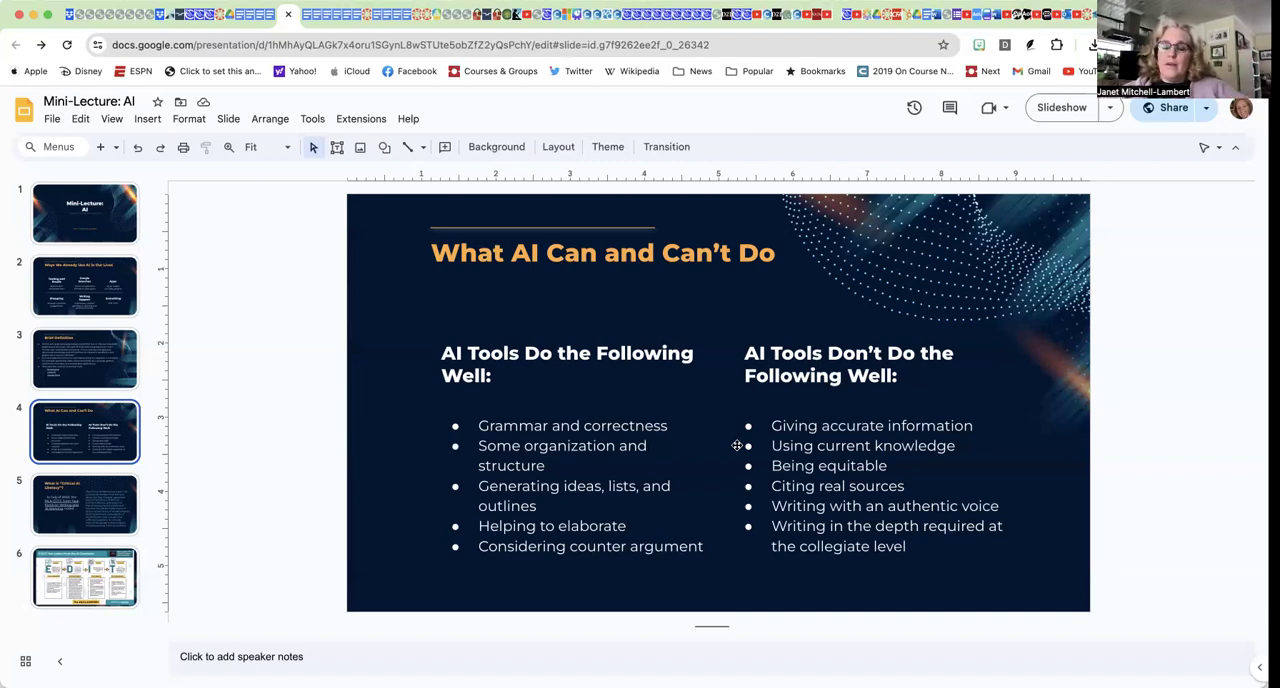
mouse_move(735, 463)
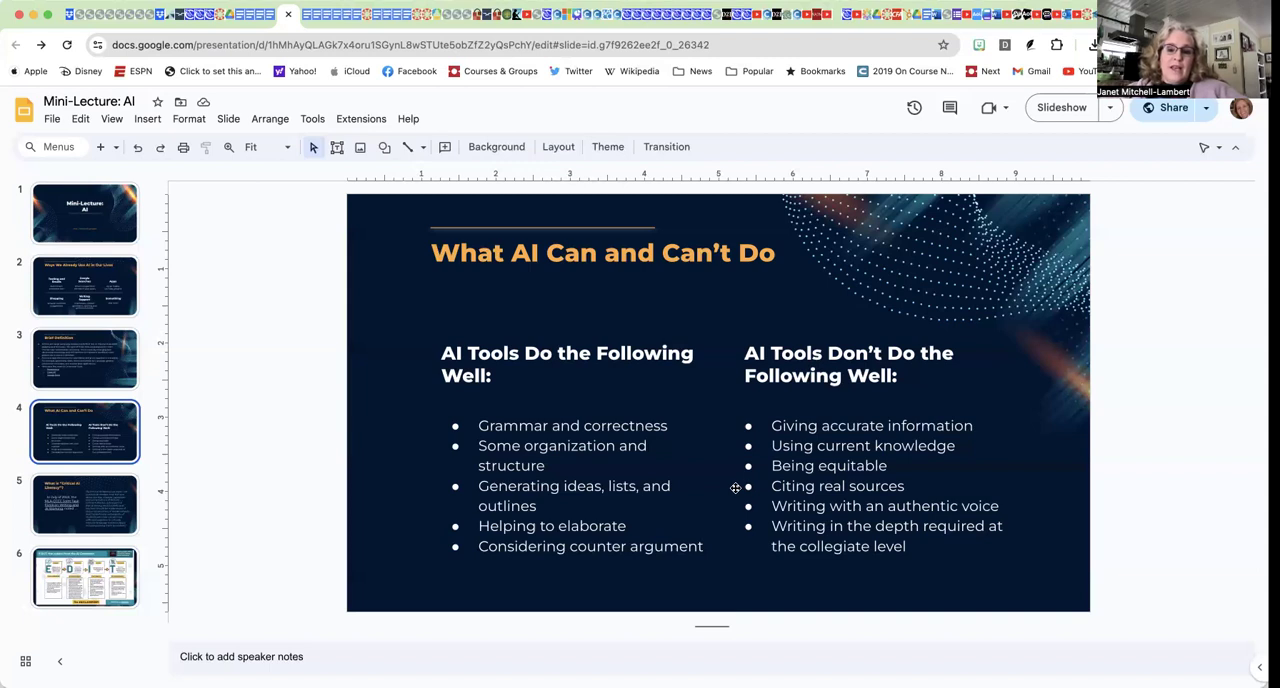
mouse_move(734, 506)
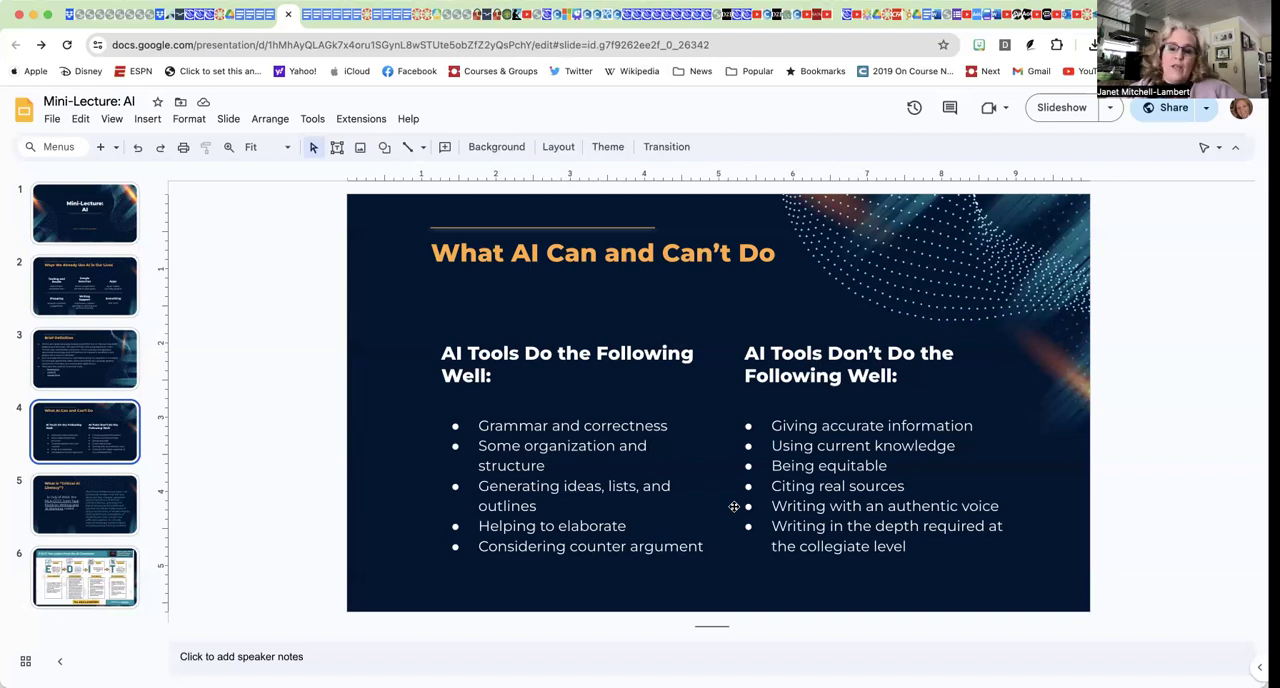
mouse_move(734, 525)
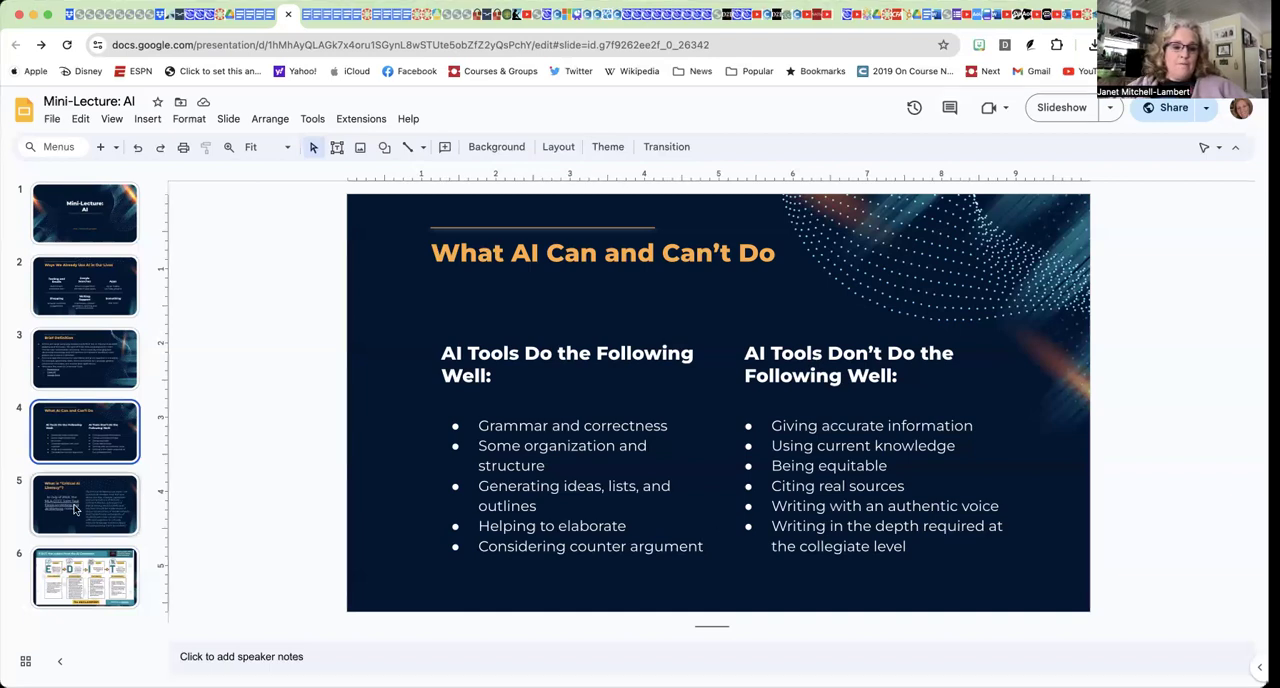
left_click(85, 505)
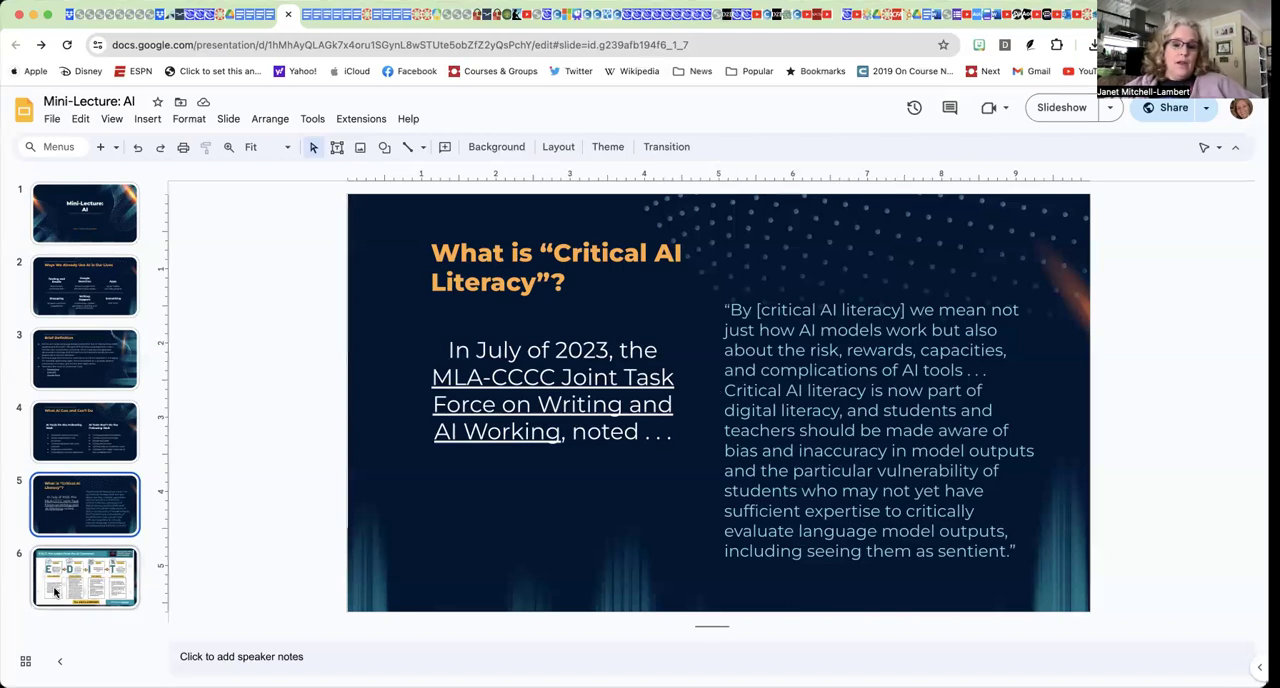
- Display slide 6, "E.D.I.T. the output from the AI Generator."
left_click(85, 577)
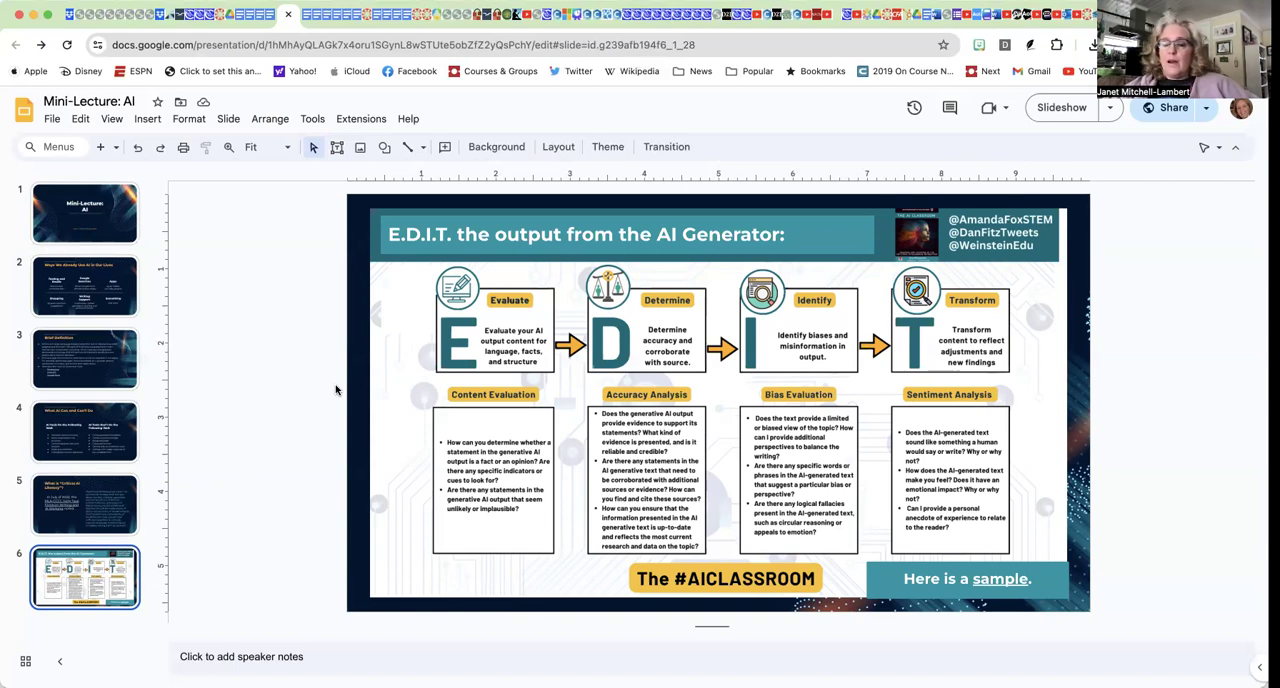
mouse_move(363, 334)
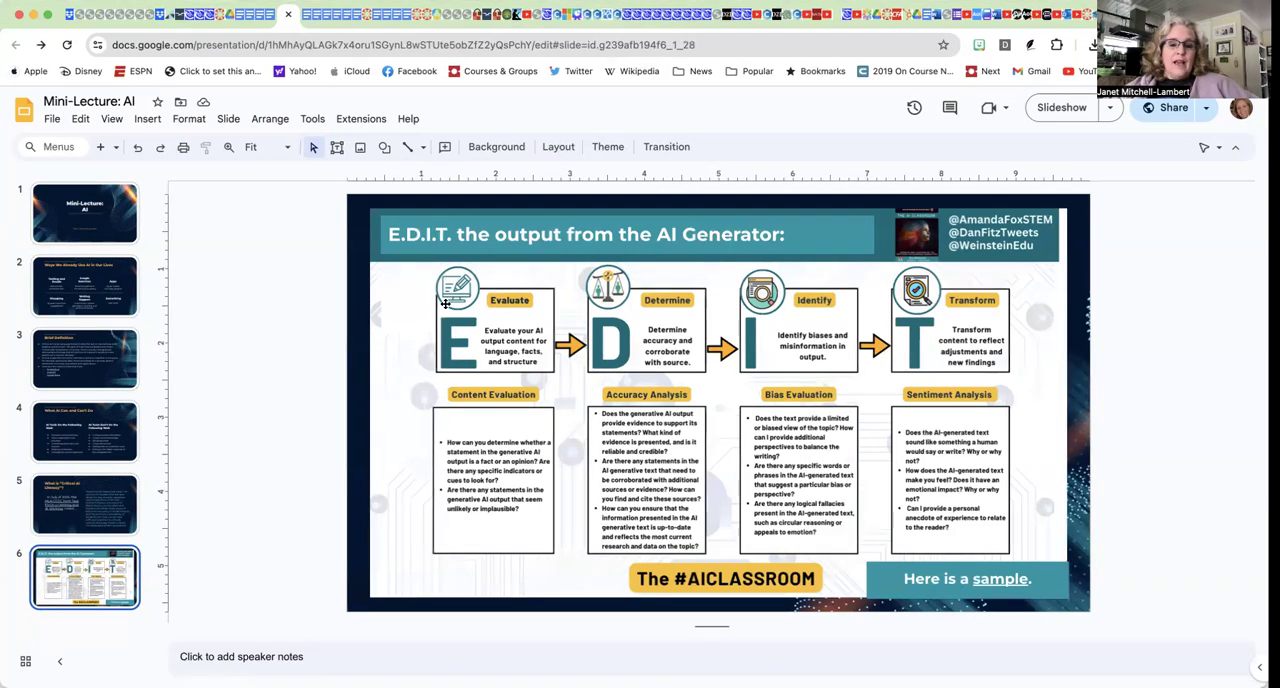
mouse_move(506, 313)
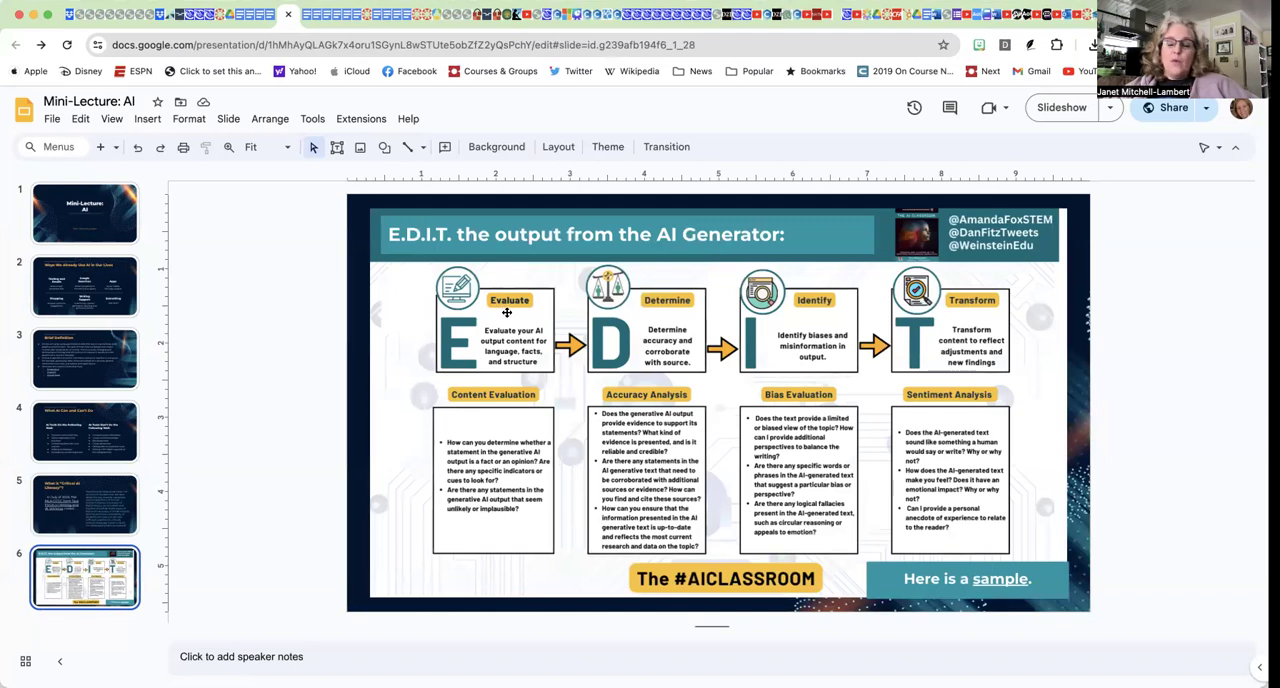
mouse_move(660, 312)
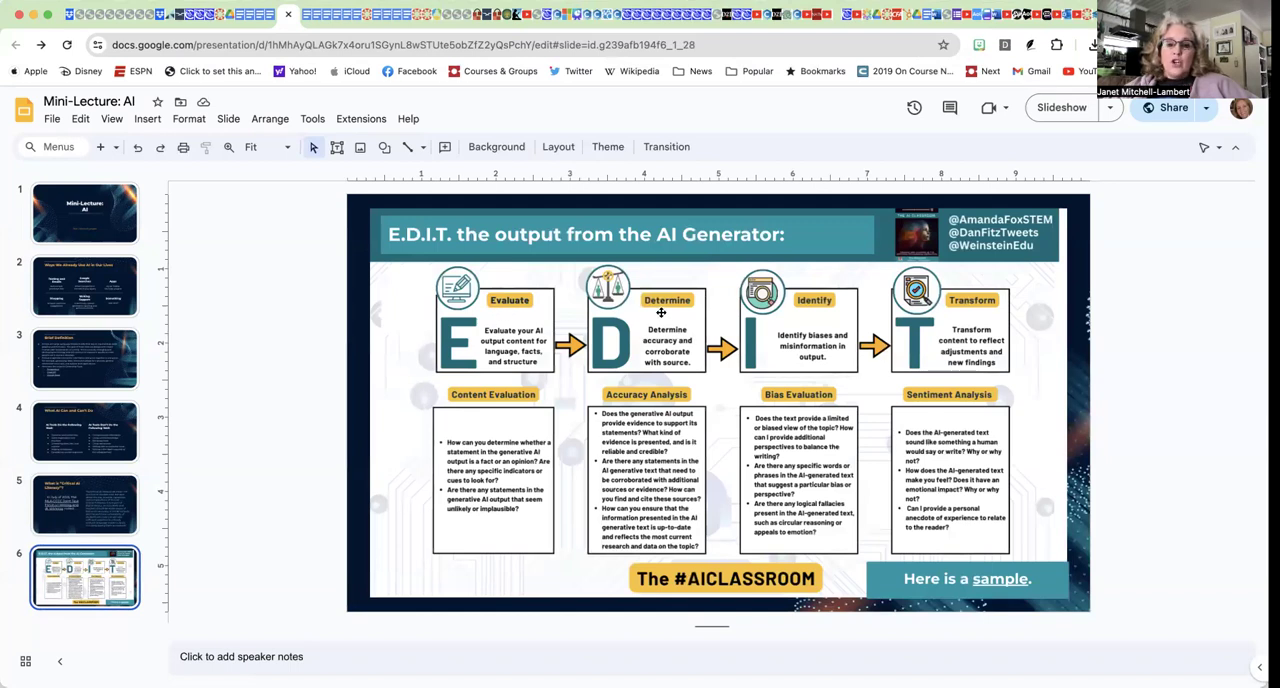
mouse_move(818, 311)
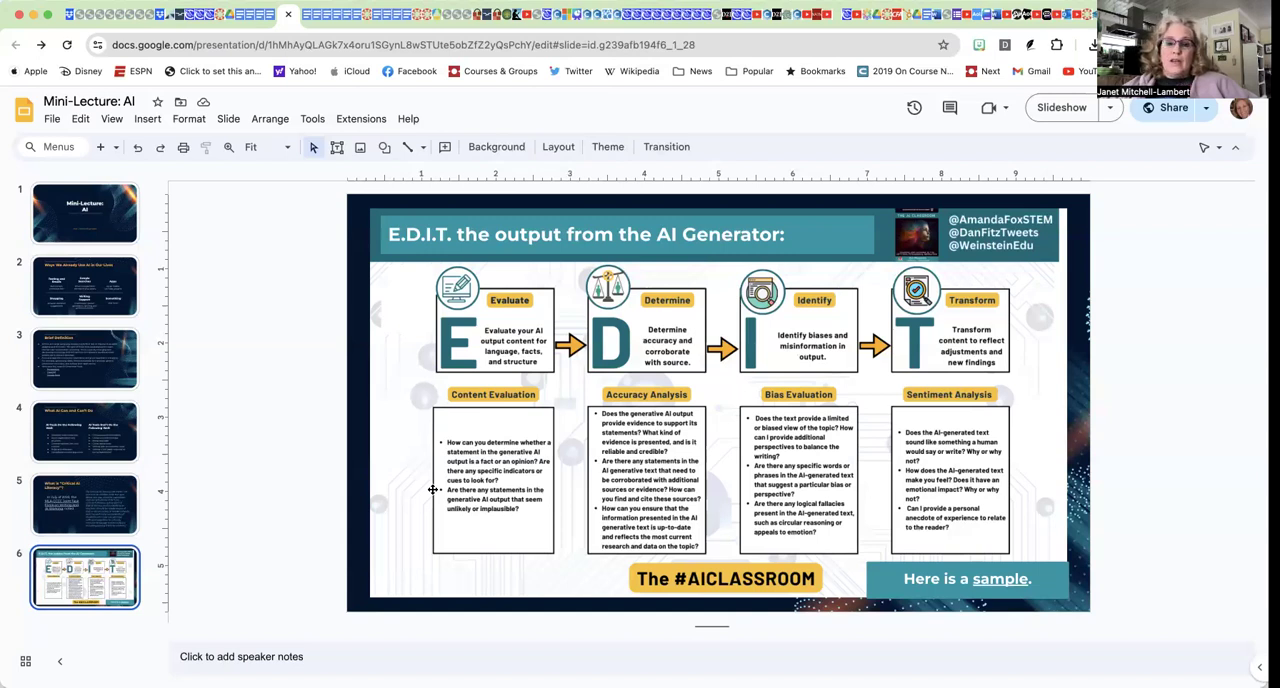
mouse_move(499, 412)
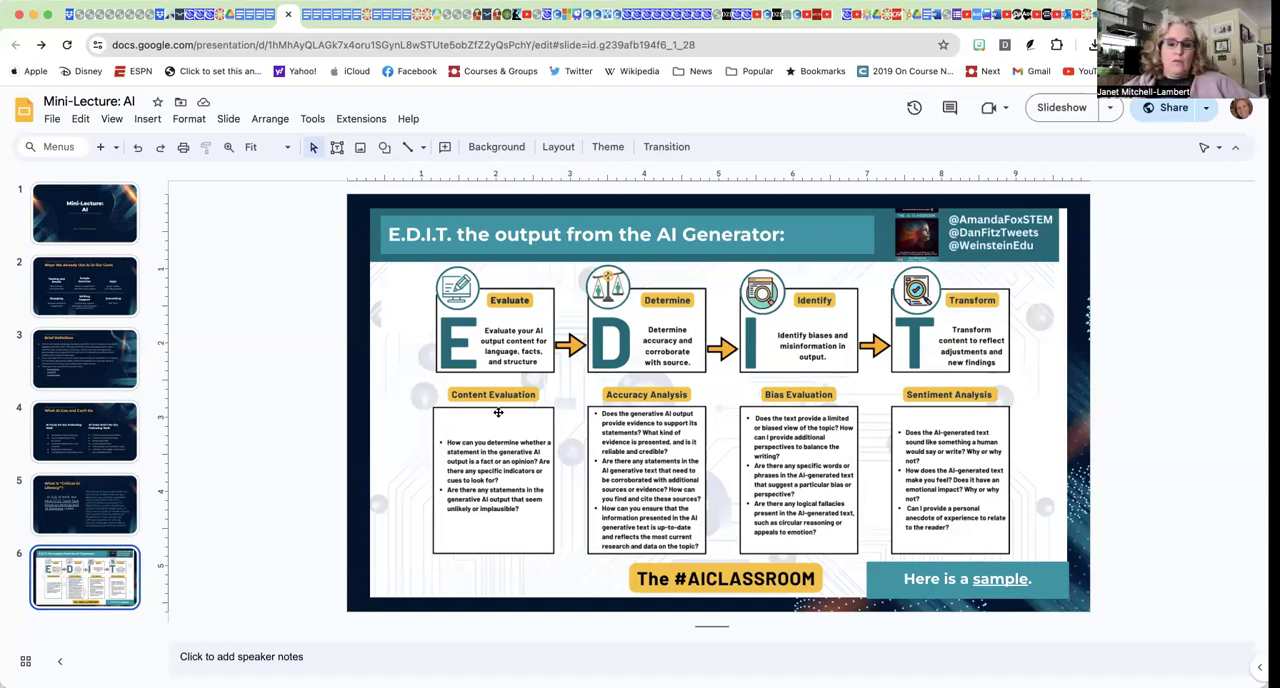
mouse_move(601, 355)
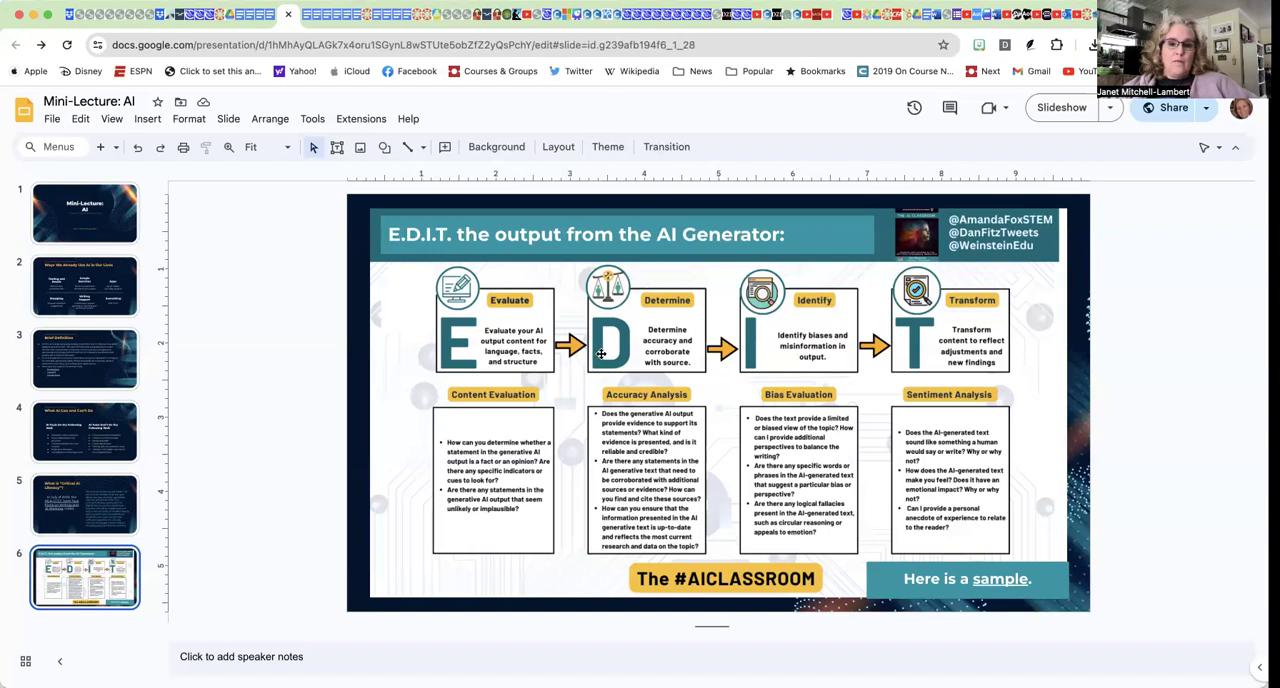
mouse_move(634, 322)
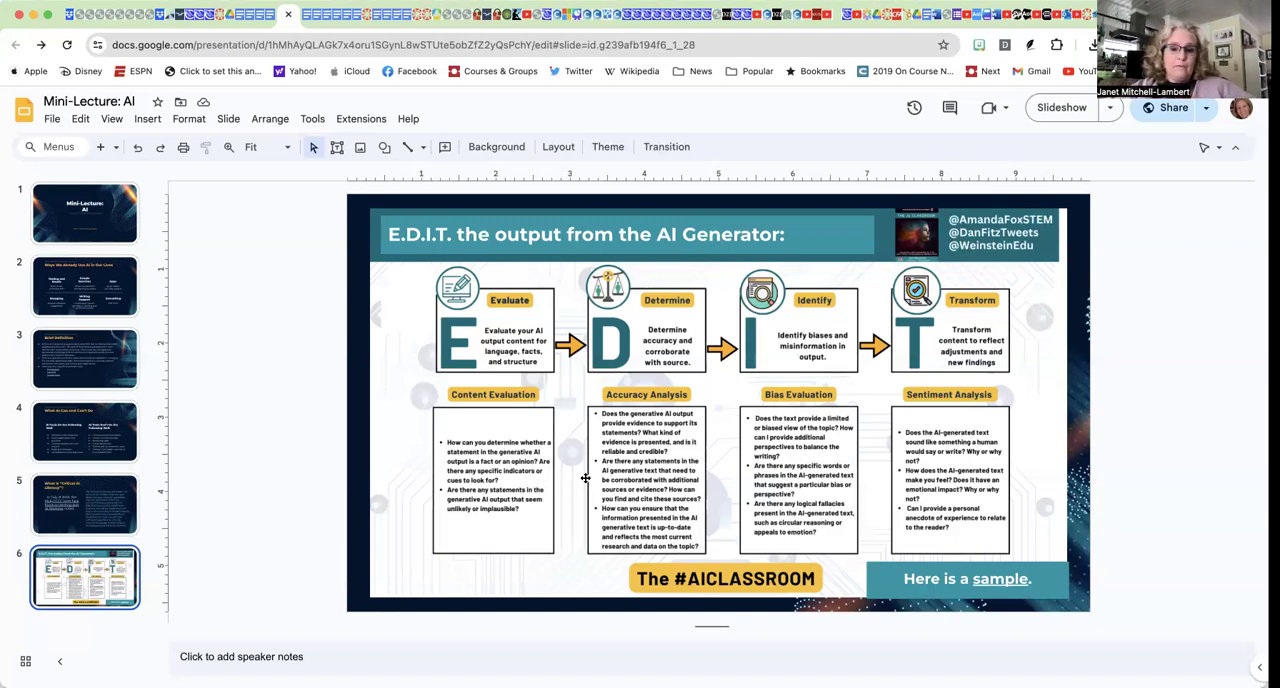
mouse_move(589, 508)
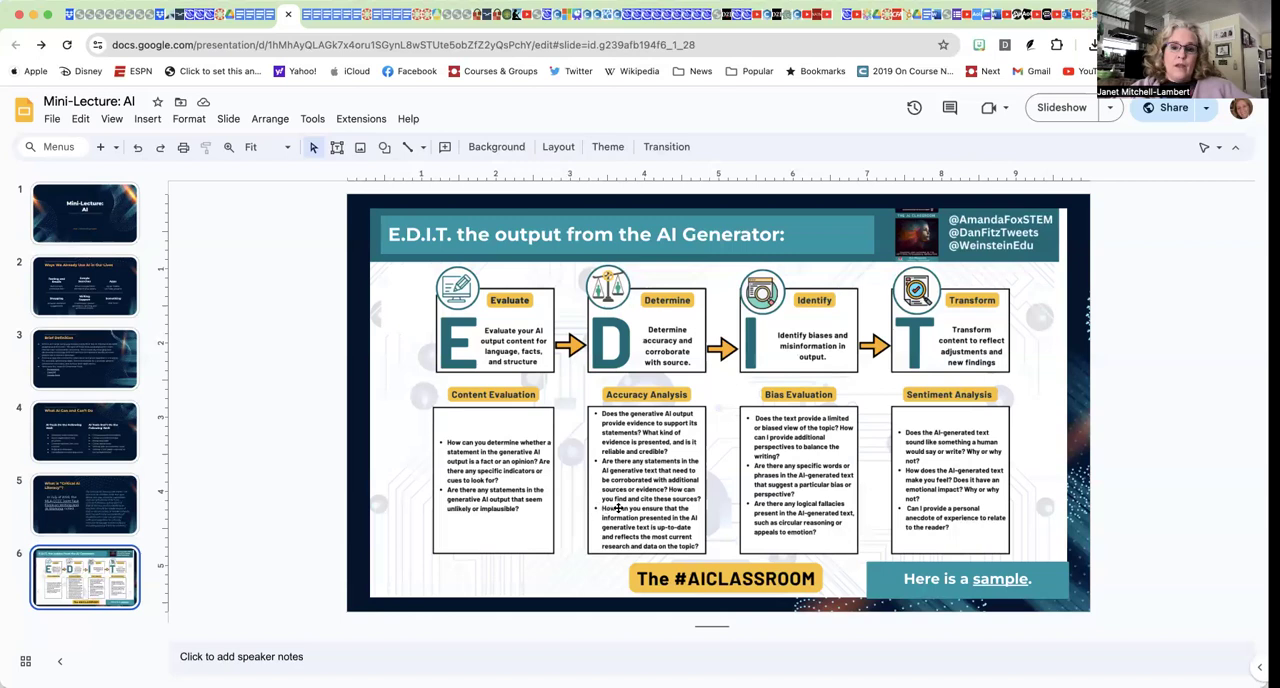
mouse_move(751, 340)
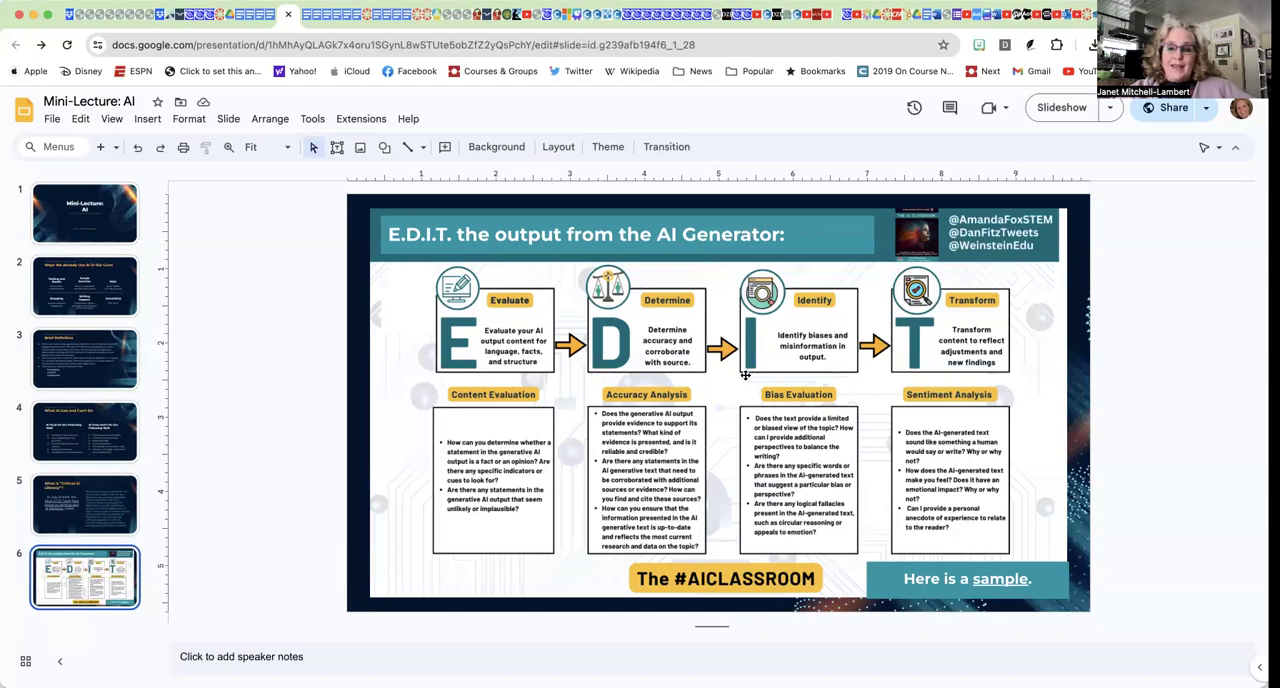
mouse_move(742, 417)
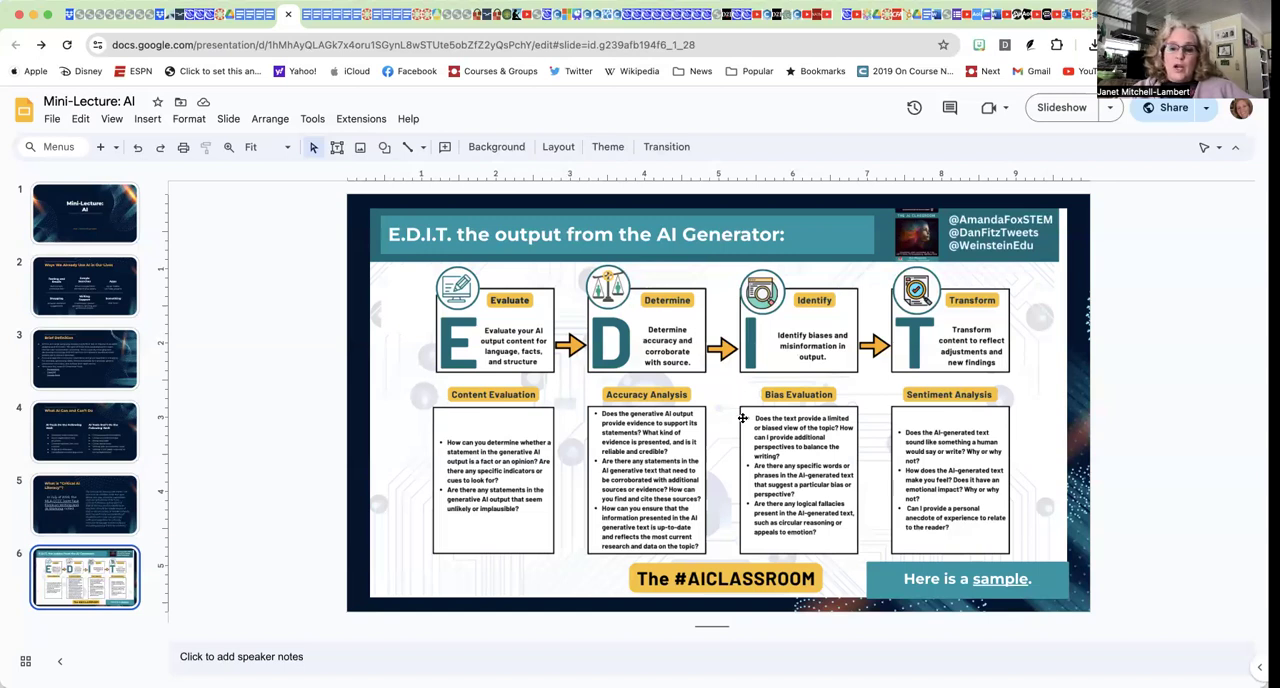
mouse_move(744, 465)
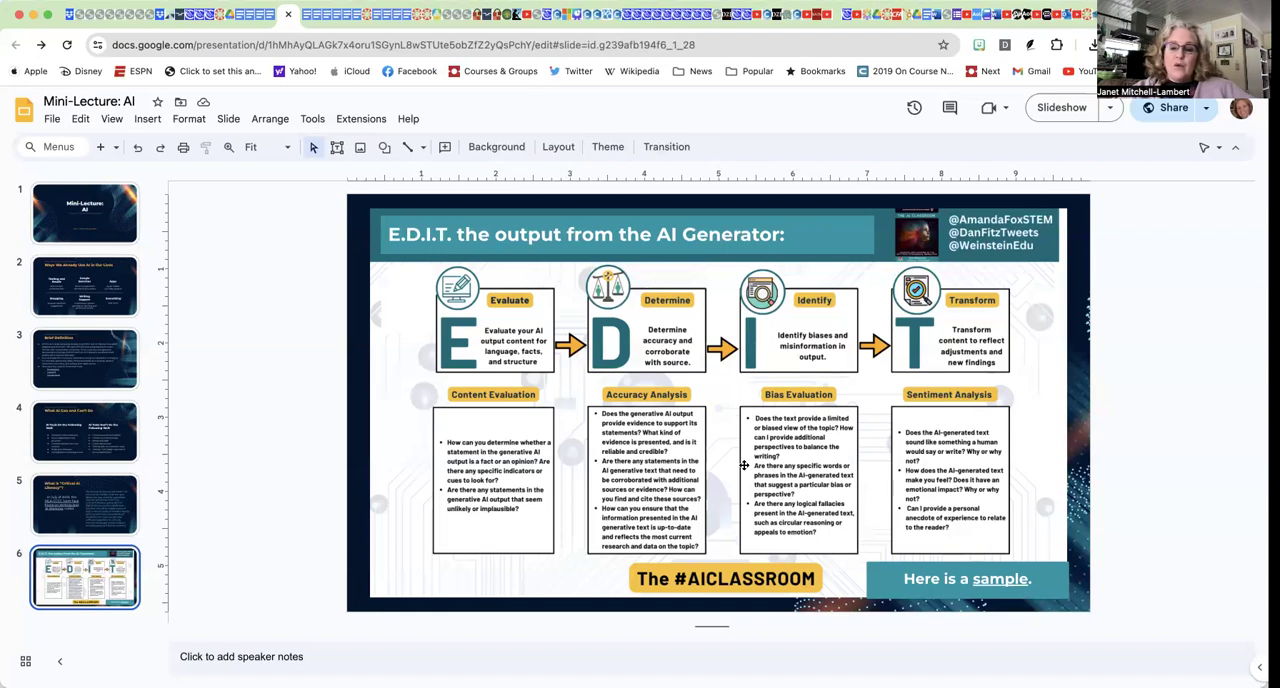
mouse_move(730, 491)
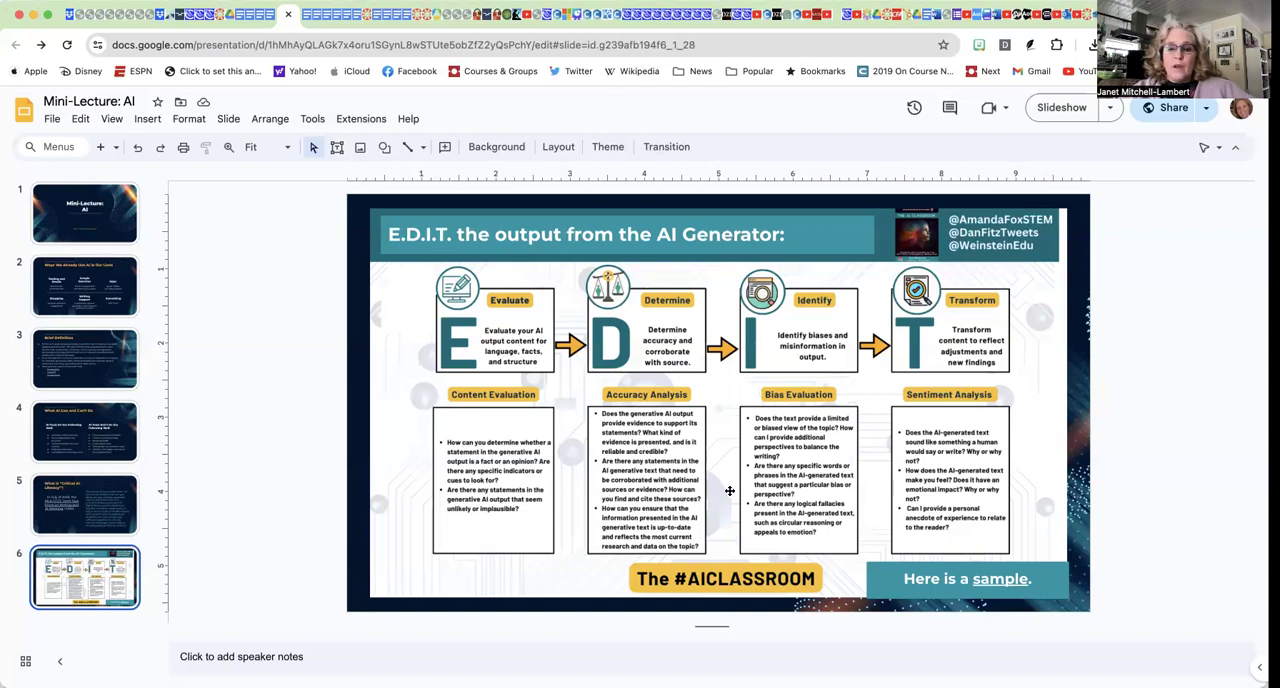
mouse_move(744, 503)
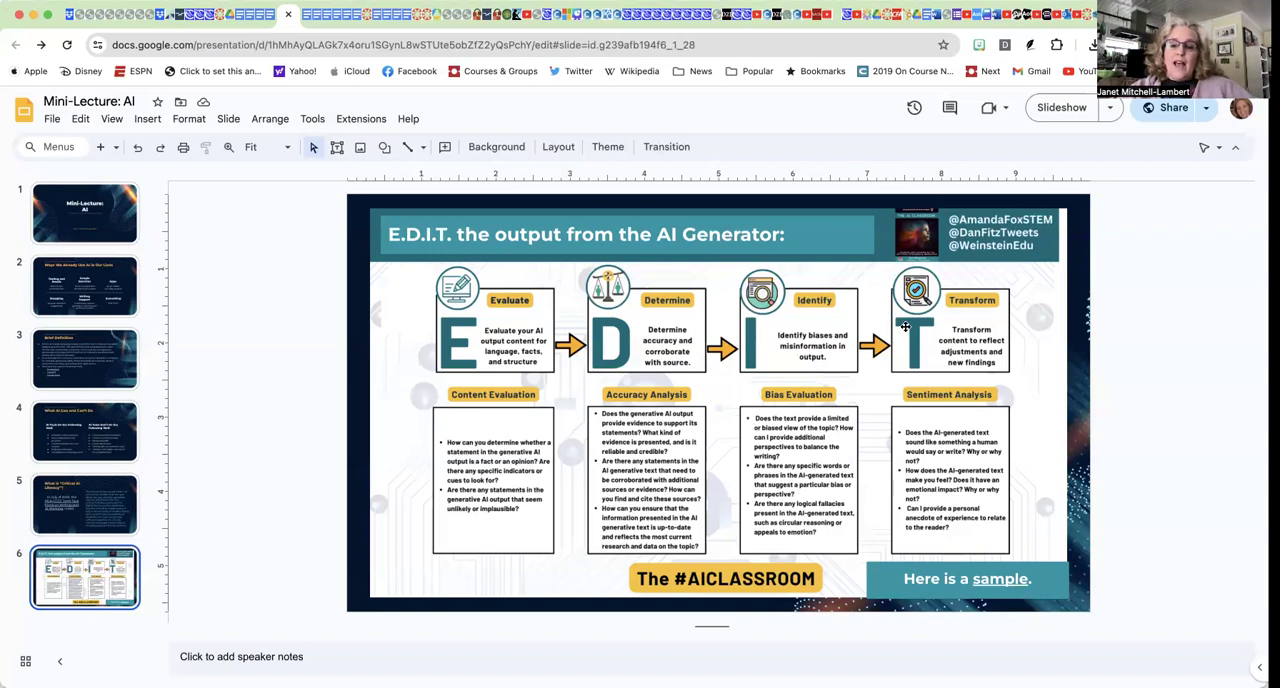
mouse_move(911, 330)
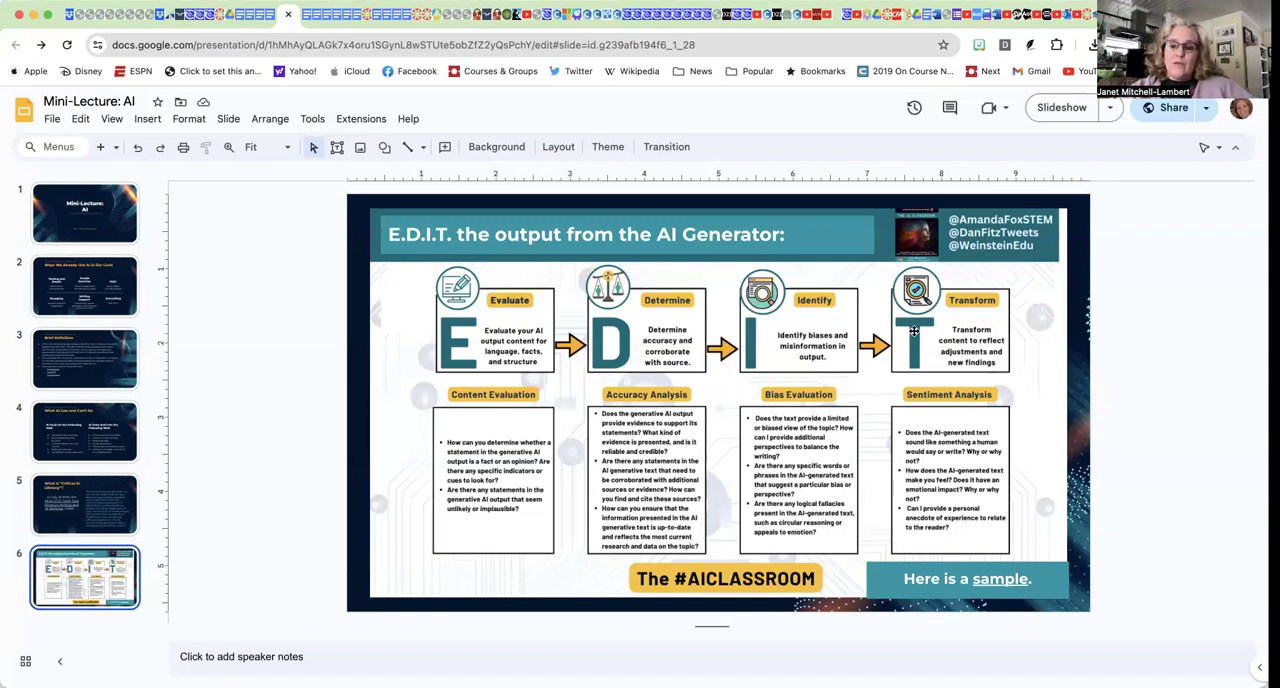
mouse_move(940, 326)
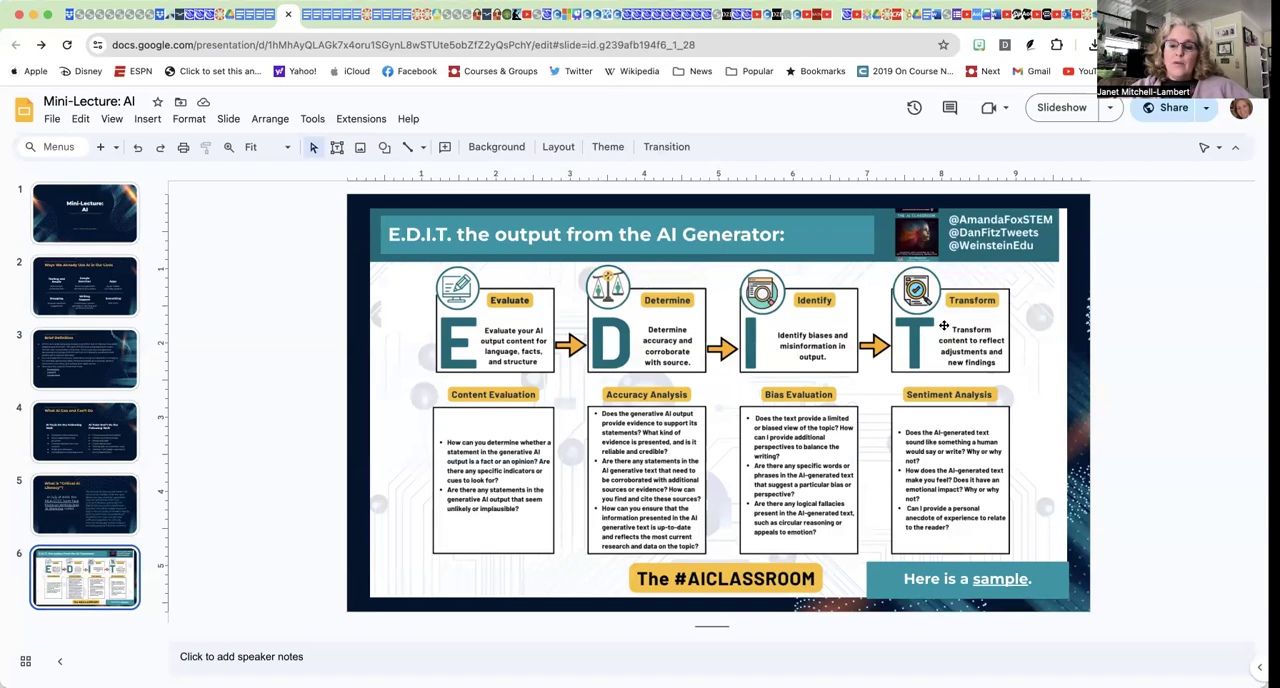
mouse_move(929, 343)
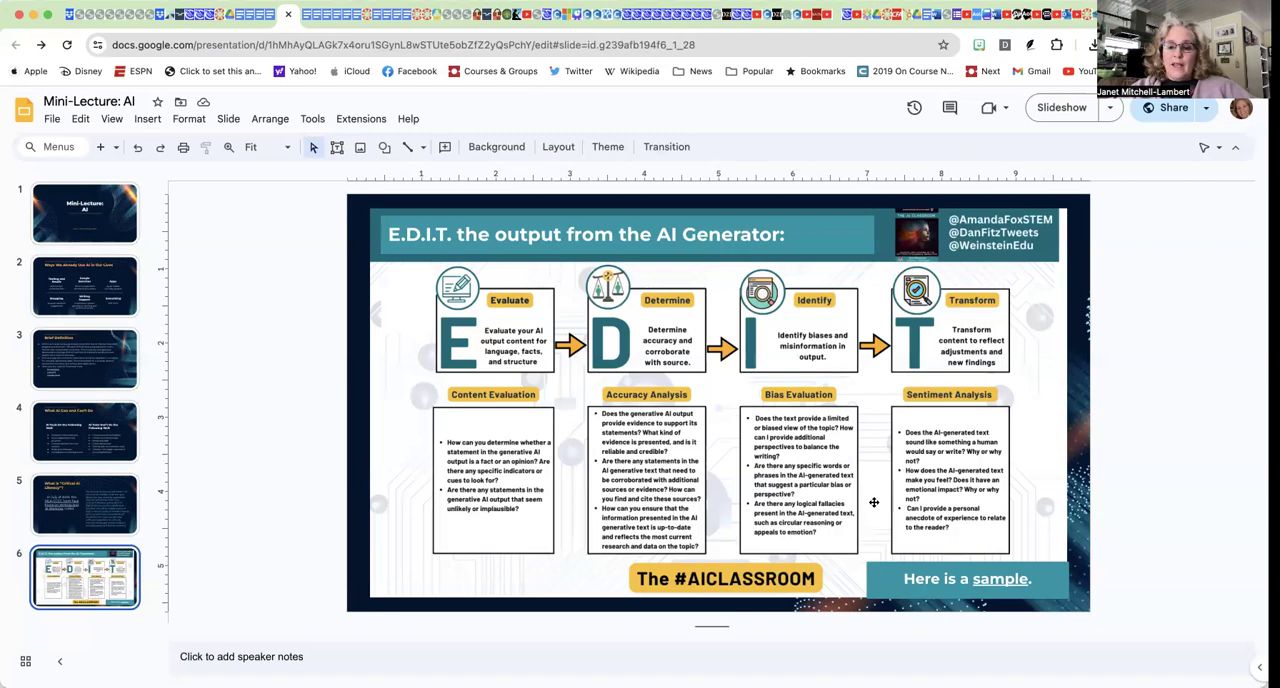
mouse_move(893, 507)
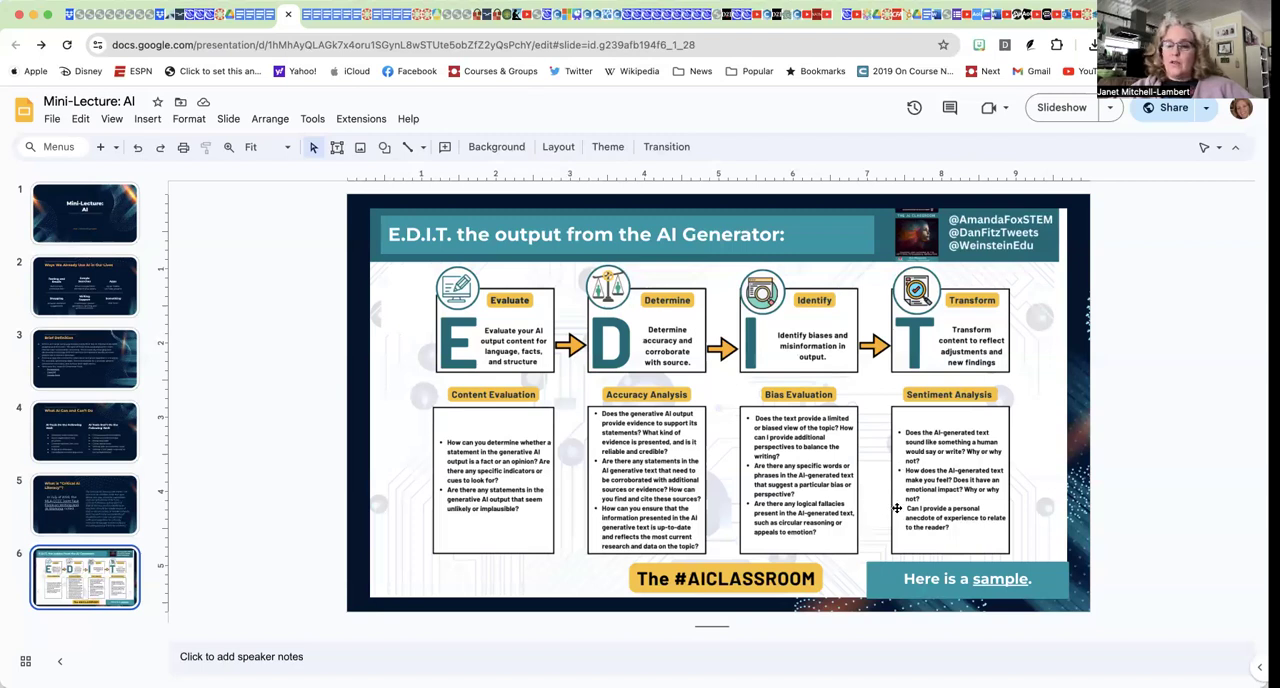
mouse_move(864, 521)
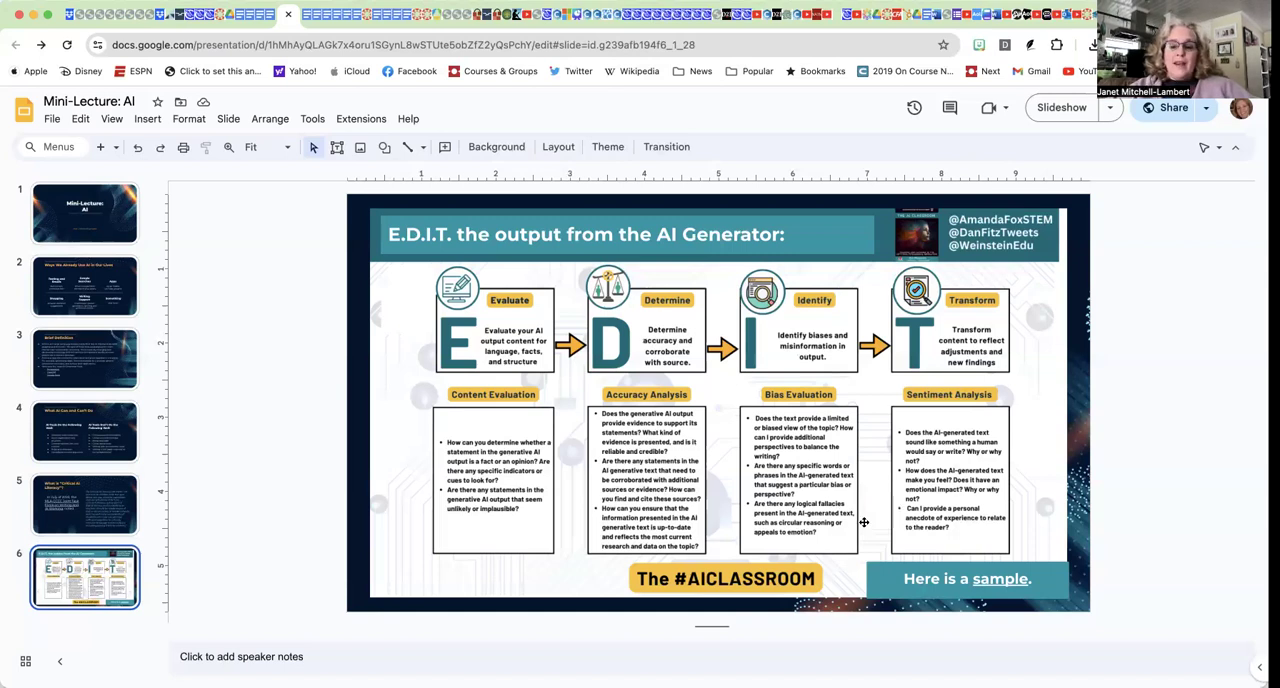
mouse_move(401, 278)
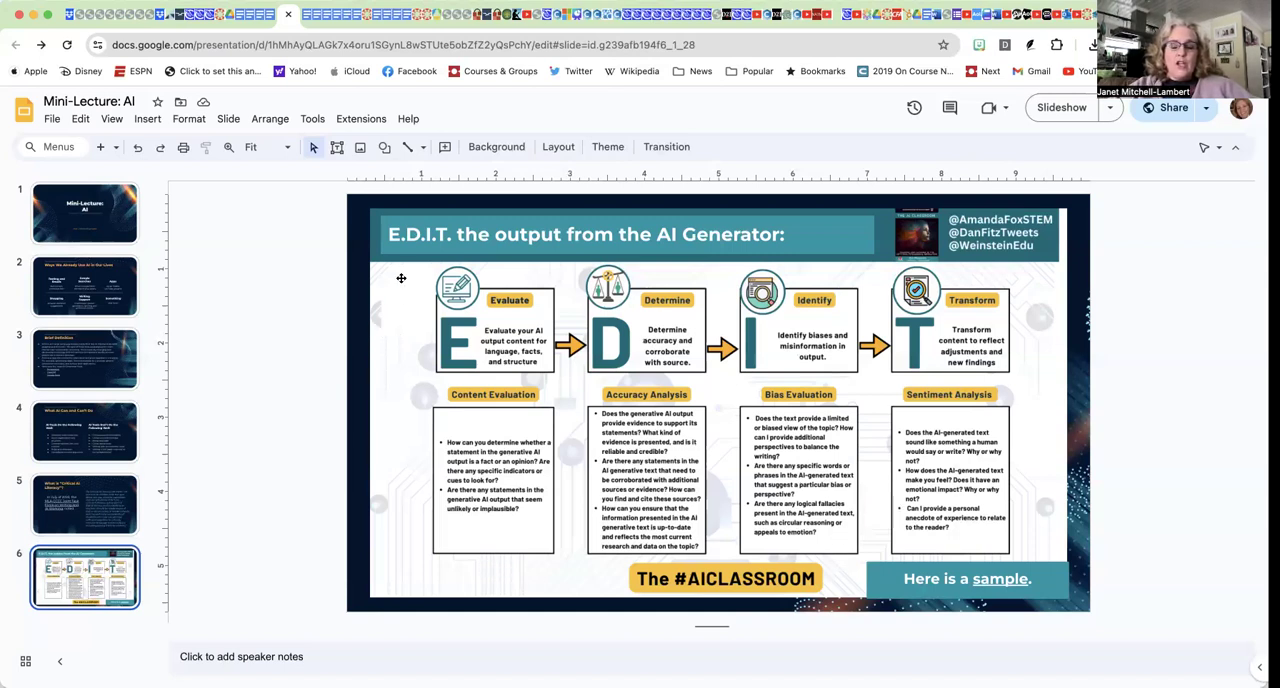
mouse_move(410, 497)
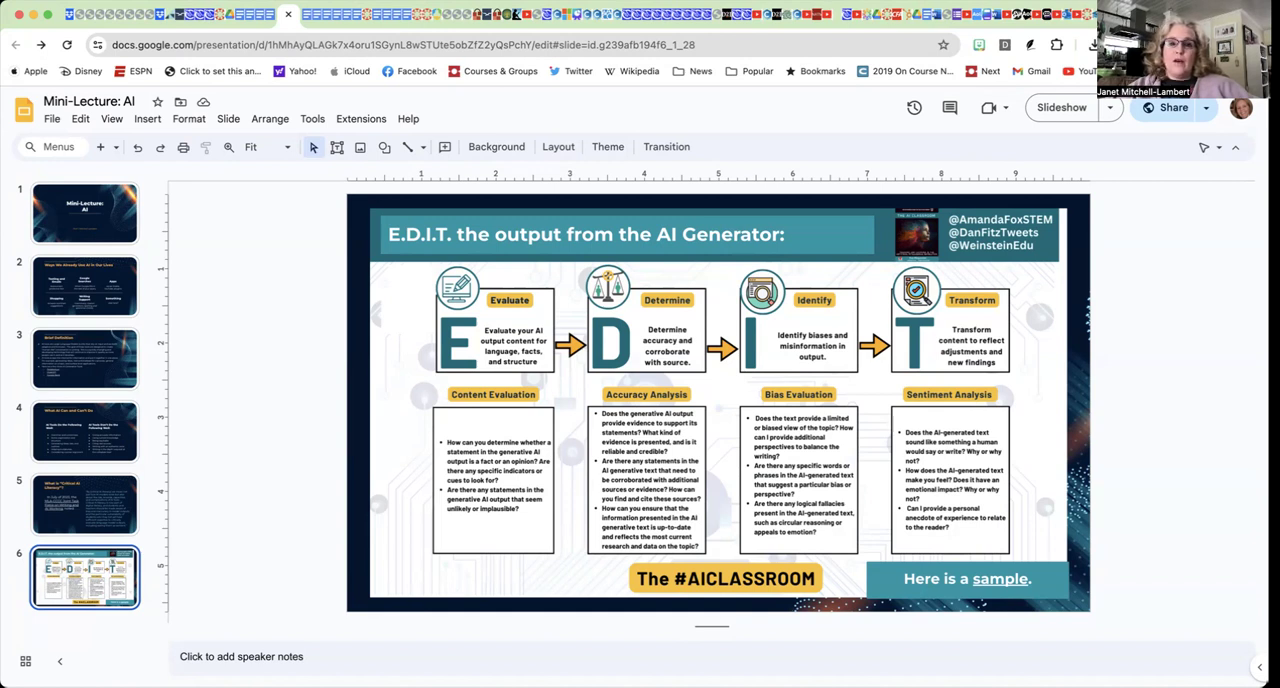
mouse_move(954, 20)
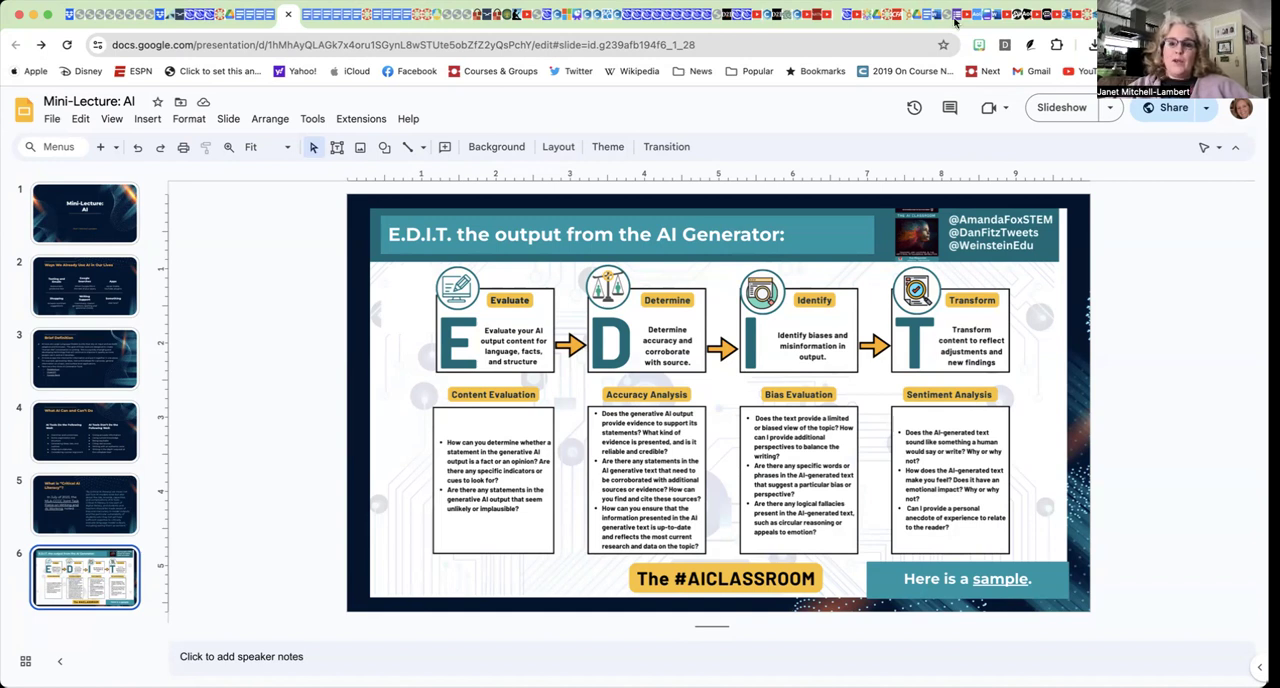